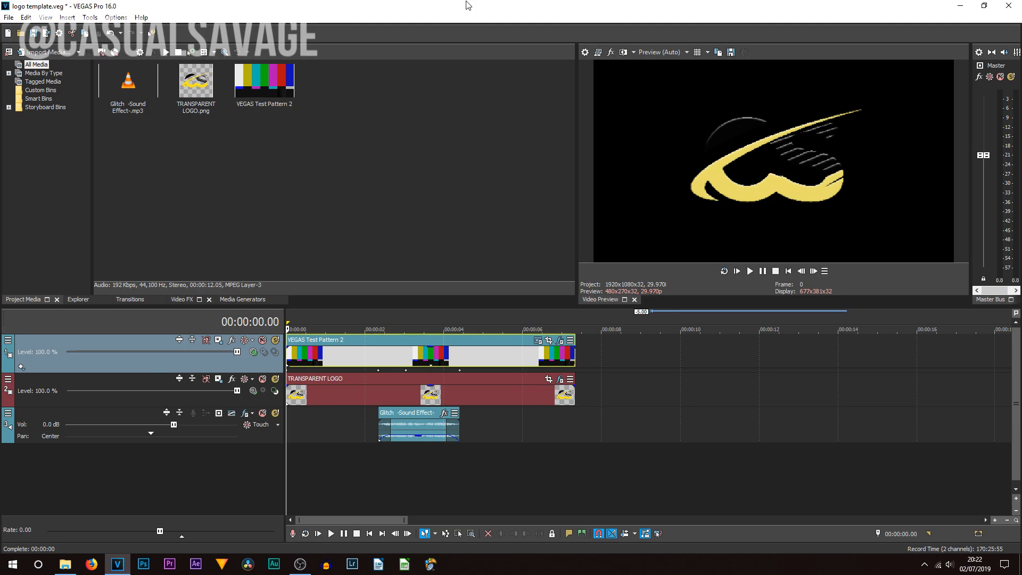
Step: Replace the TRANSPARENT LOGO media with the apple_logo_PNG image via Replace in Project Media
click(356, 329)
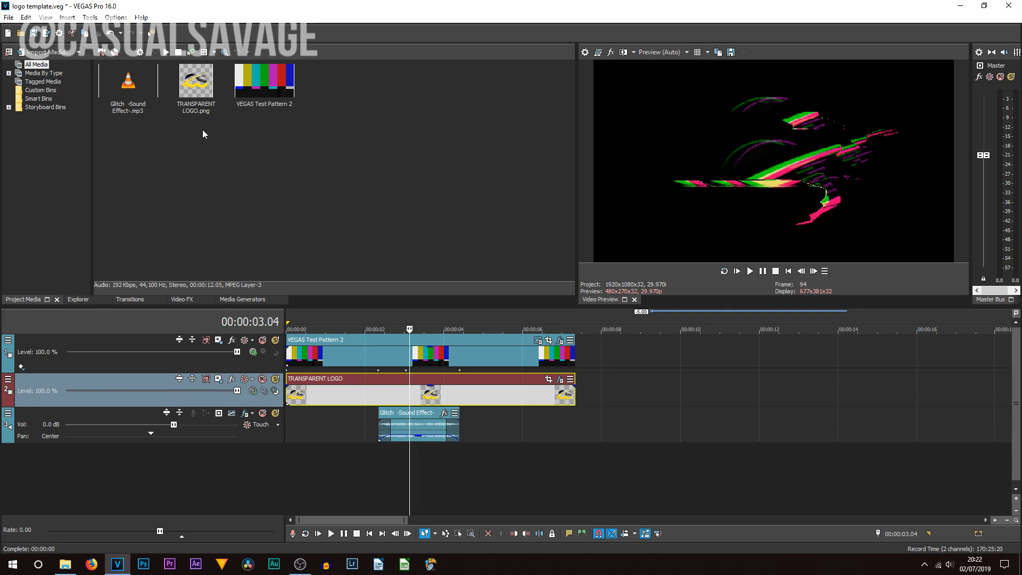
click(196, 79)
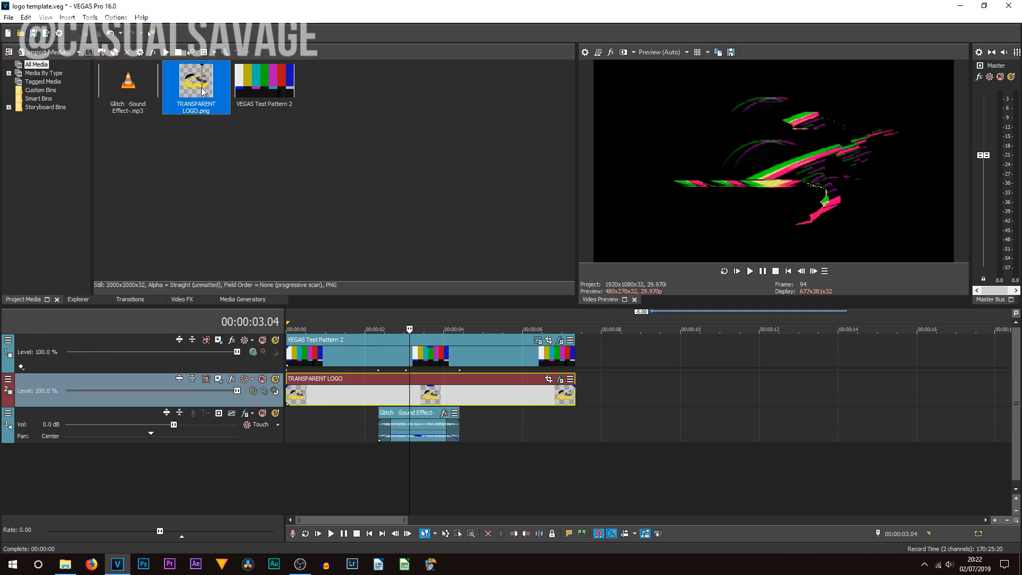
right_click(196, 82)
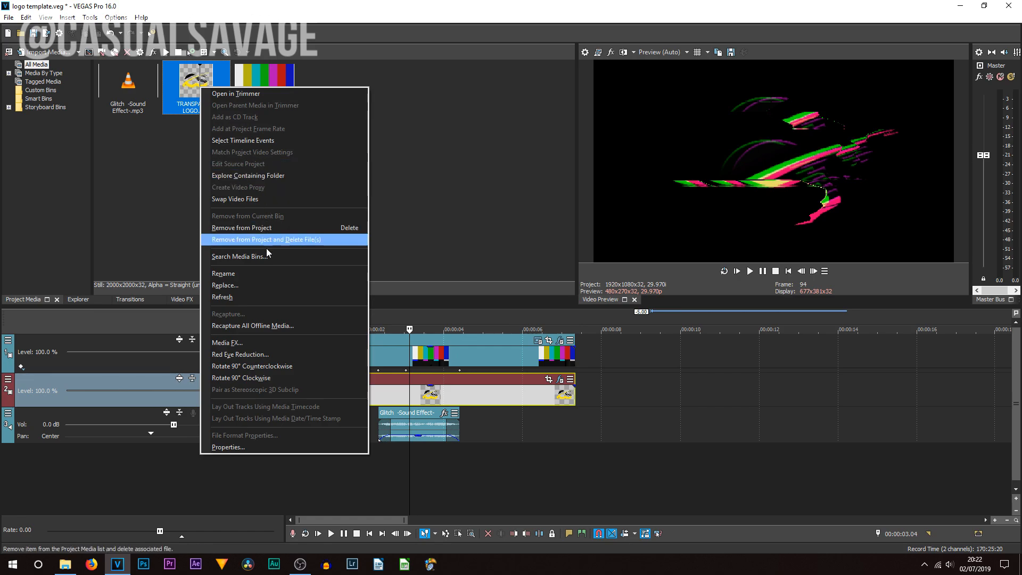
click(225, 285)
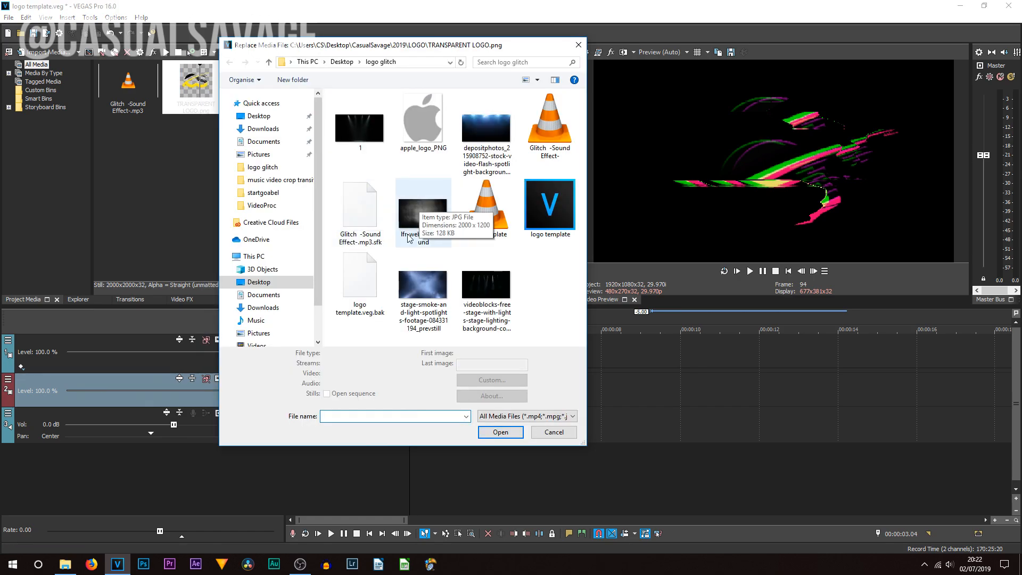
mouse_move(437, 123)
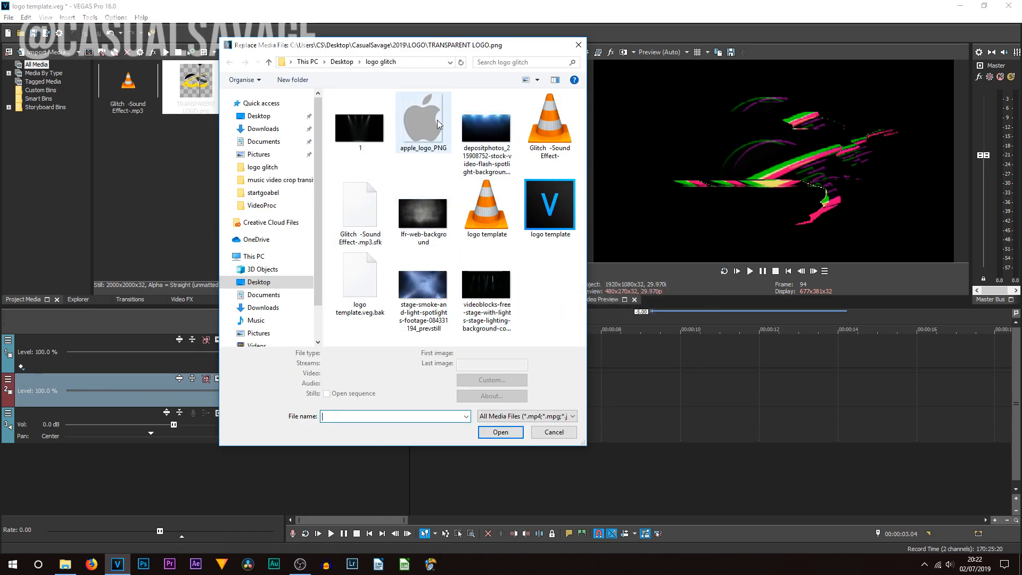
click(422, 122)
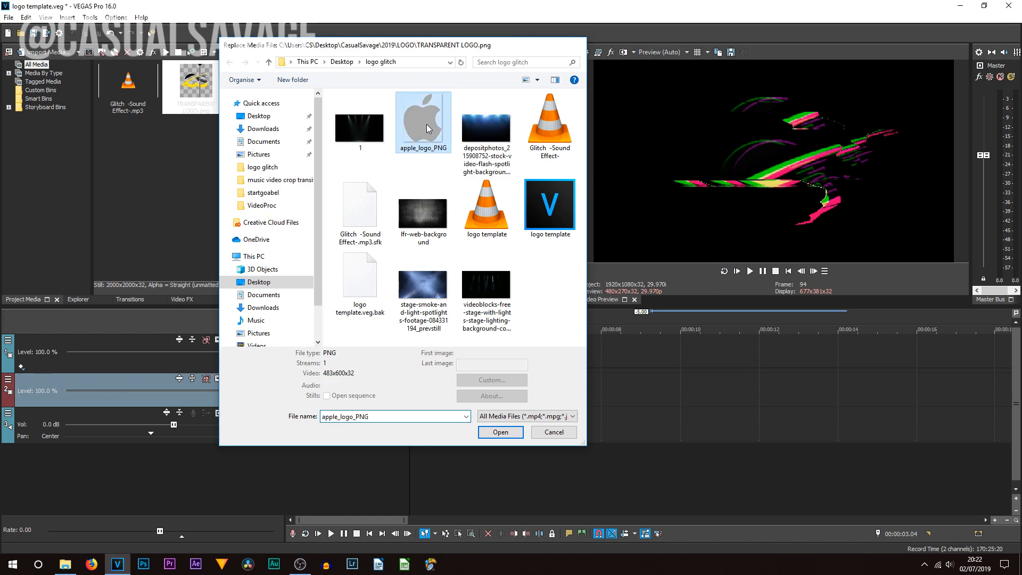
click(500, 431)
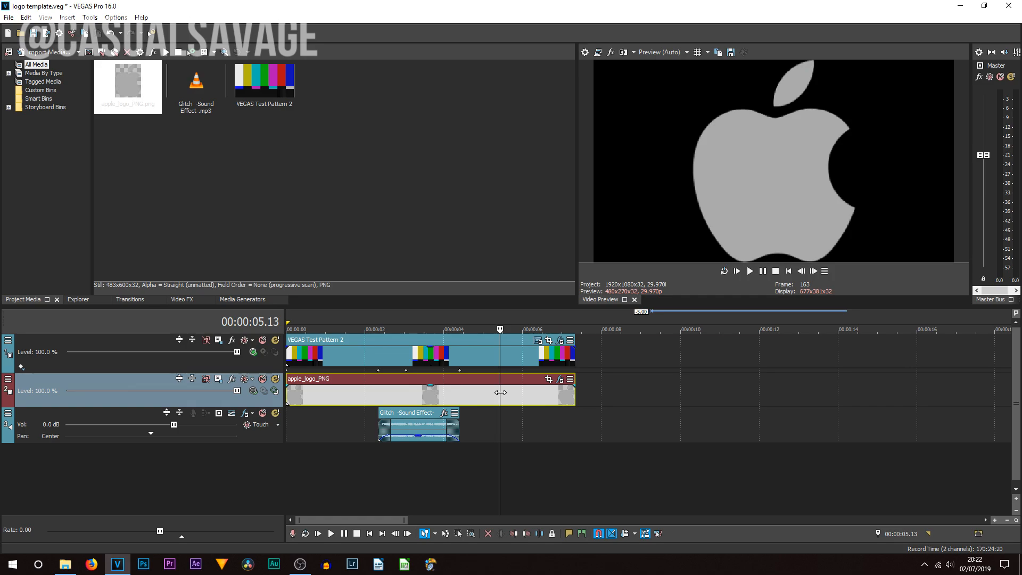
mouse_move(553, 394)
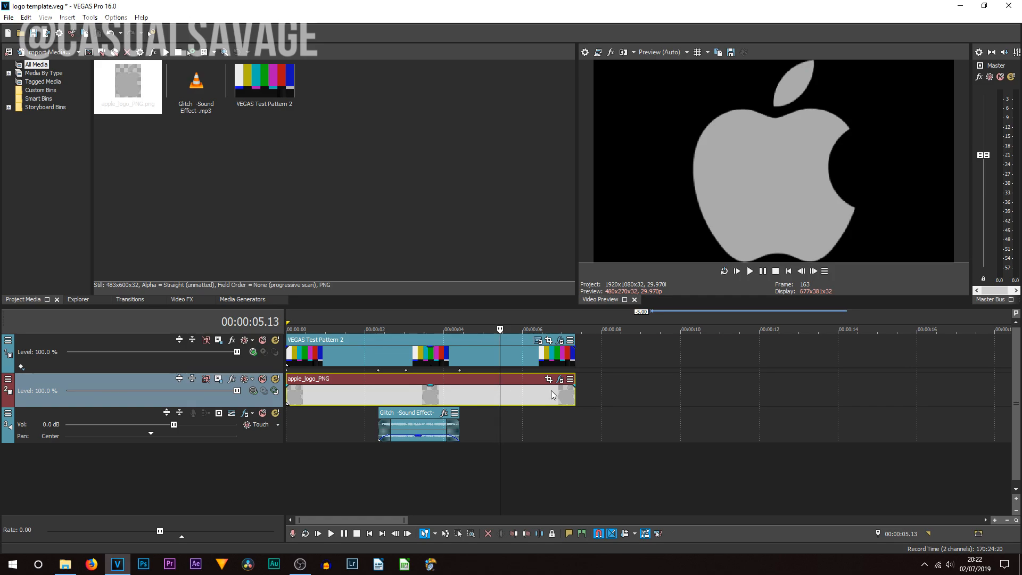
mouse_move(548, 380)
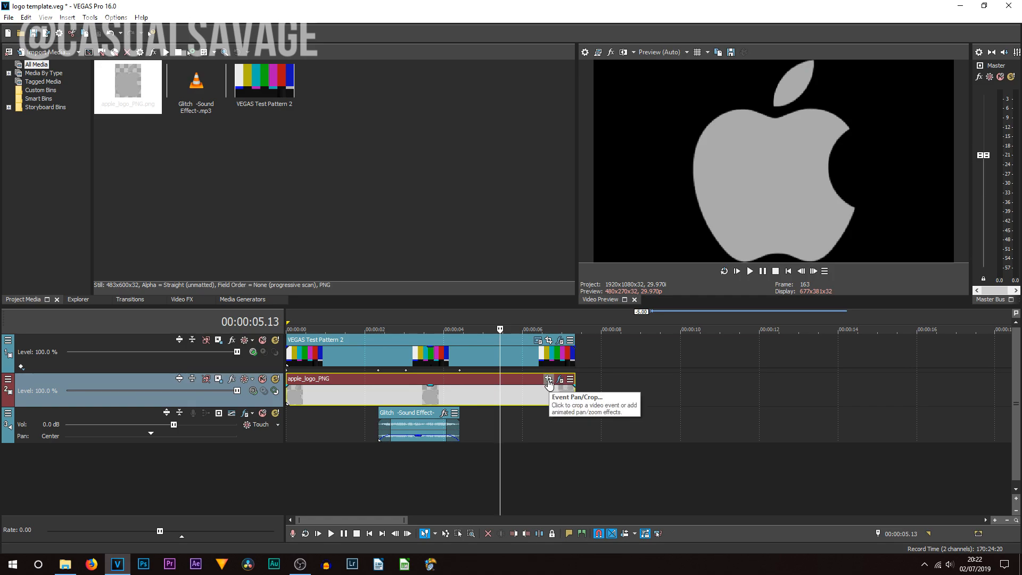
click(549, 380)
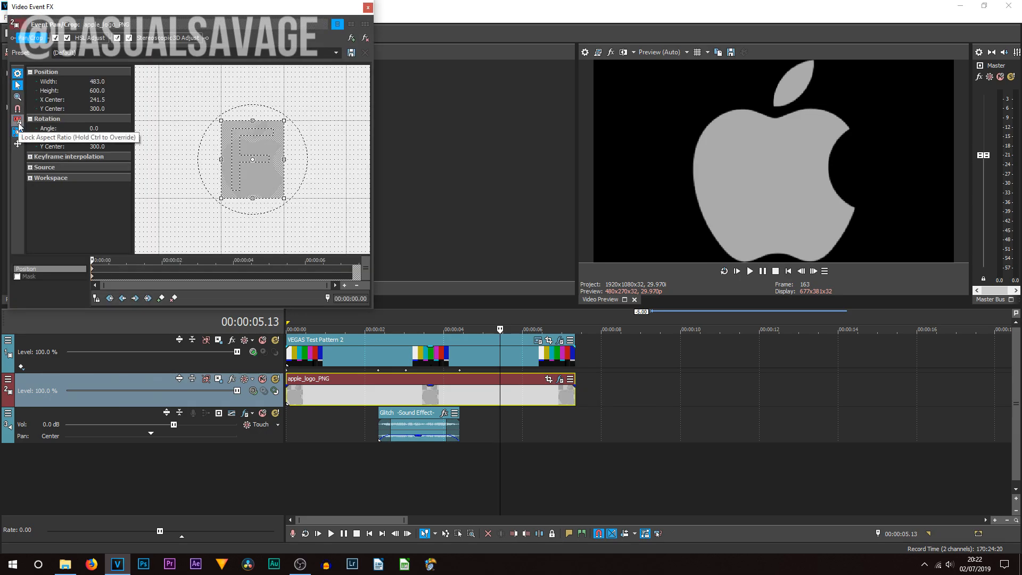
mouse_move(18, 134)
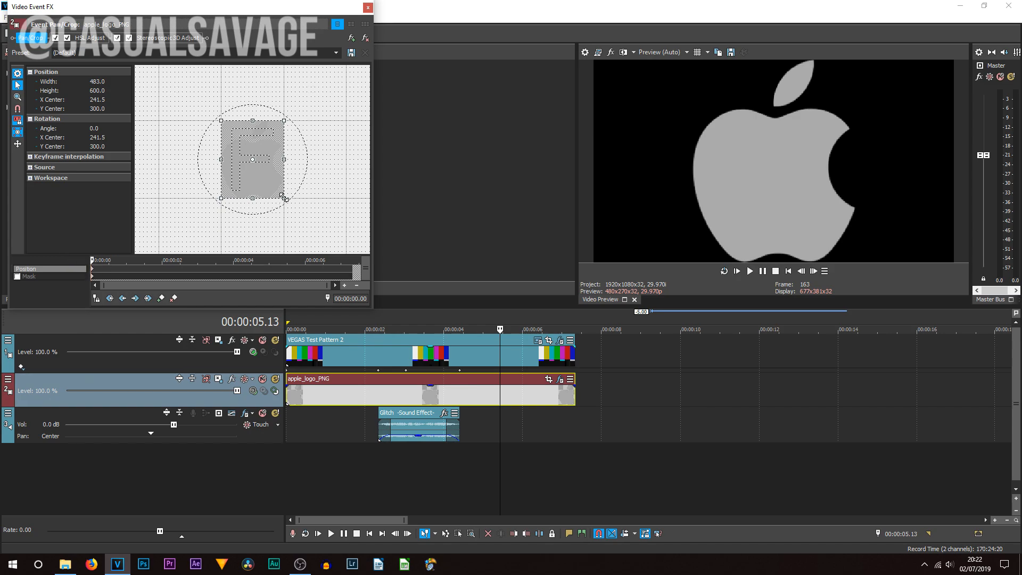
drag(286, 197, 339, 234)
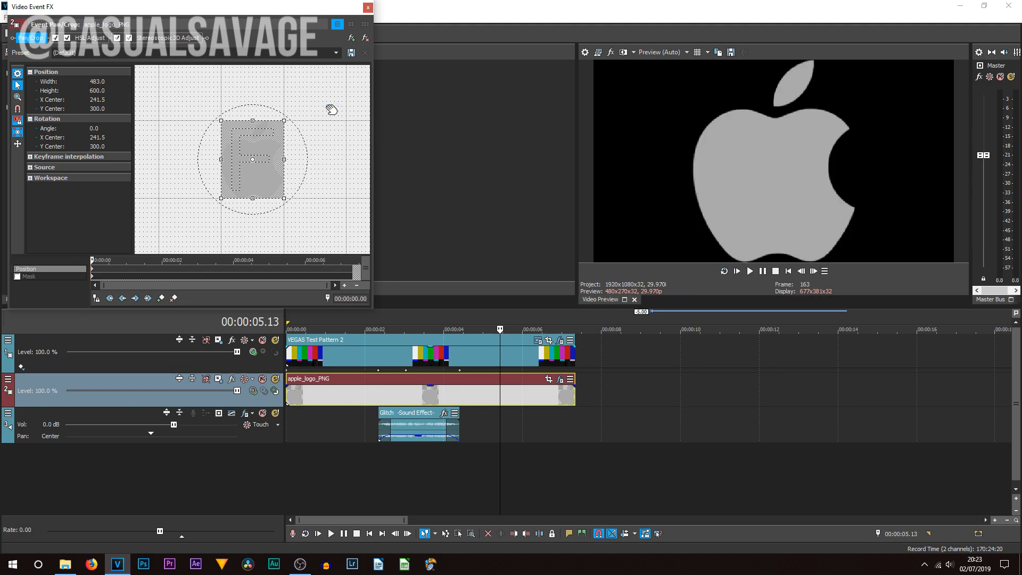
mouse_move(269, 181)
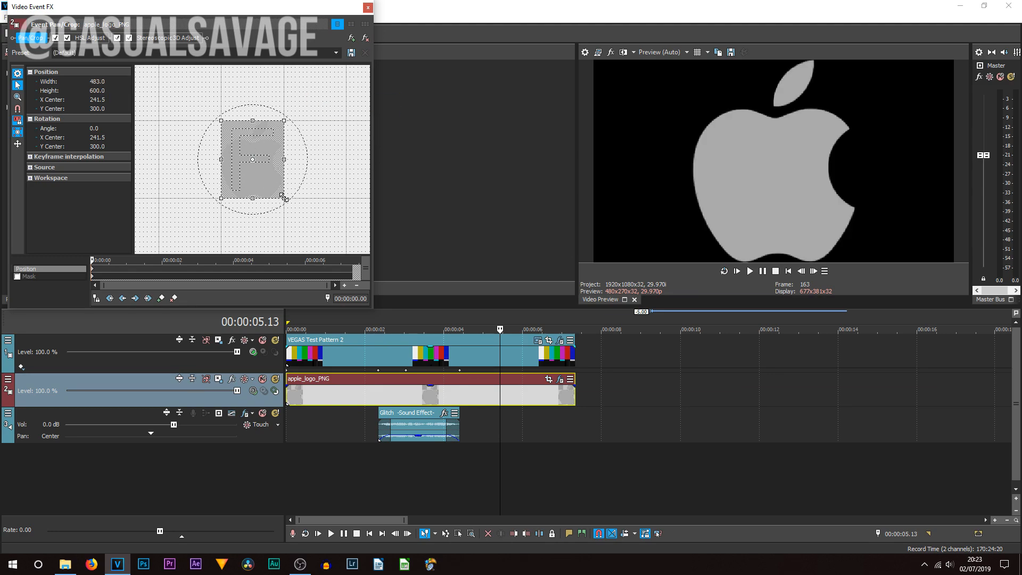
drag(283, 197, 267, 190)
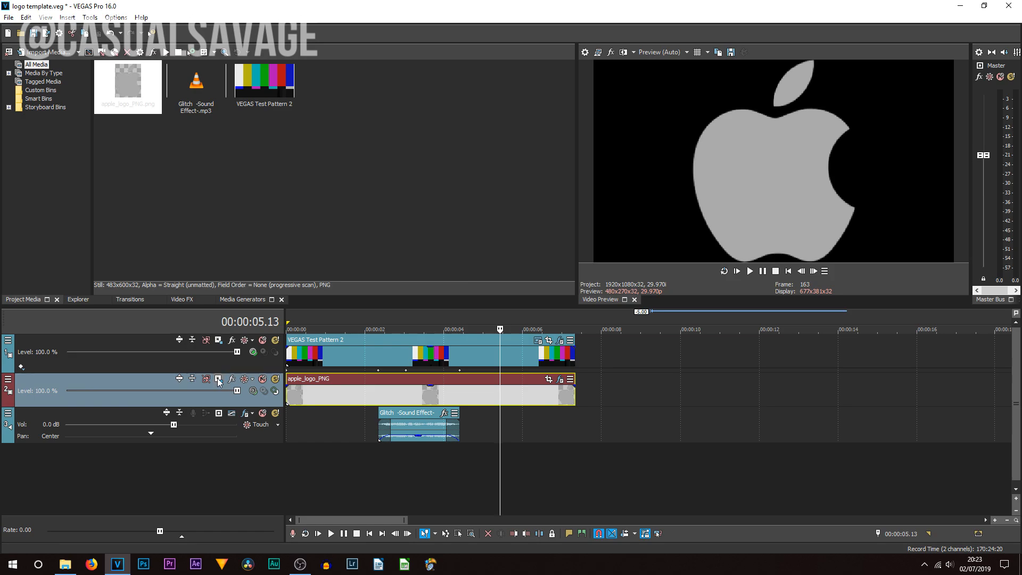
mouse_move(218, 379)
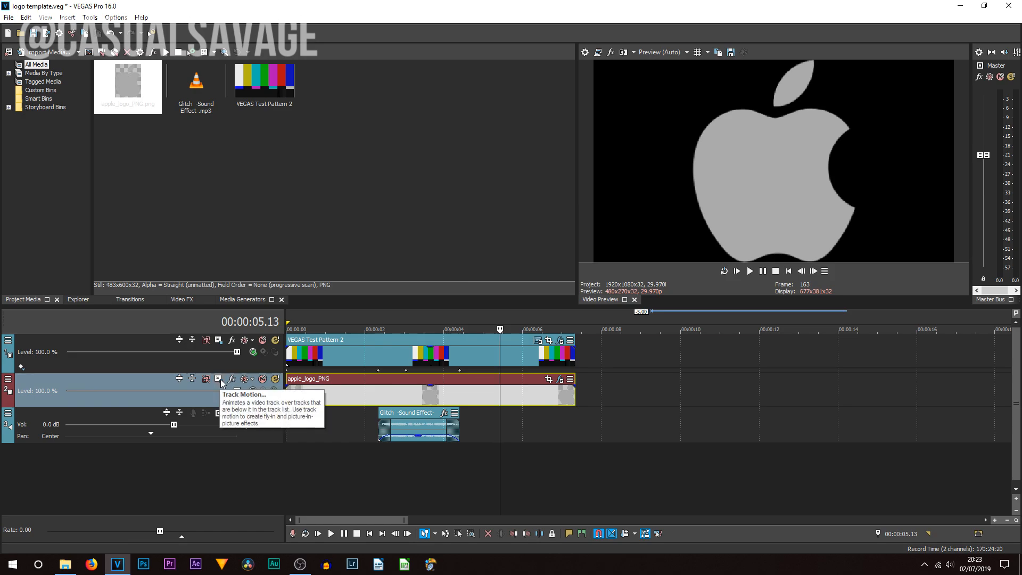
Step: Shrink the Apple logo to a small centred size using Track Motion on track 2
click(217, 379)
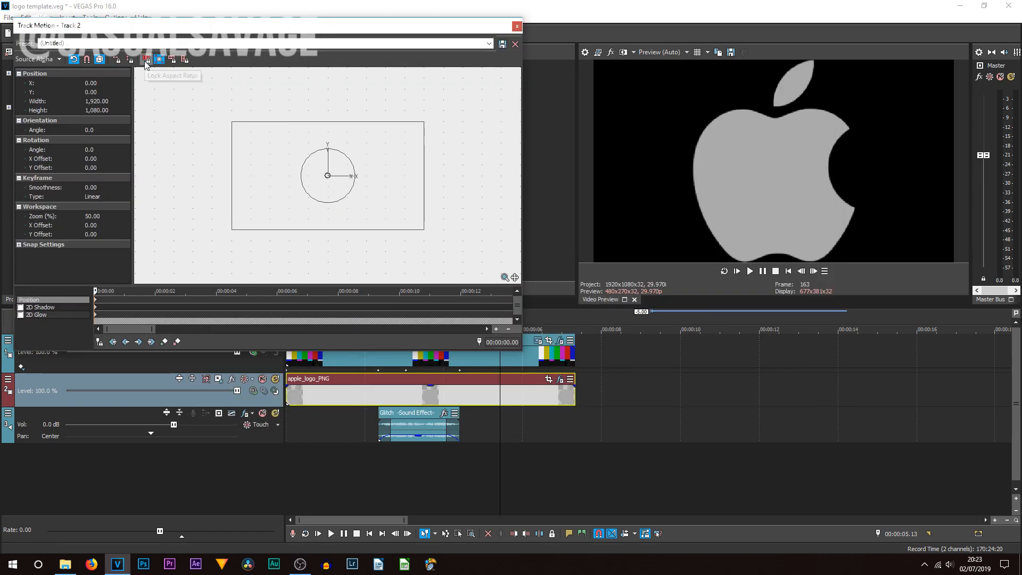
mouse_move(159, 60)
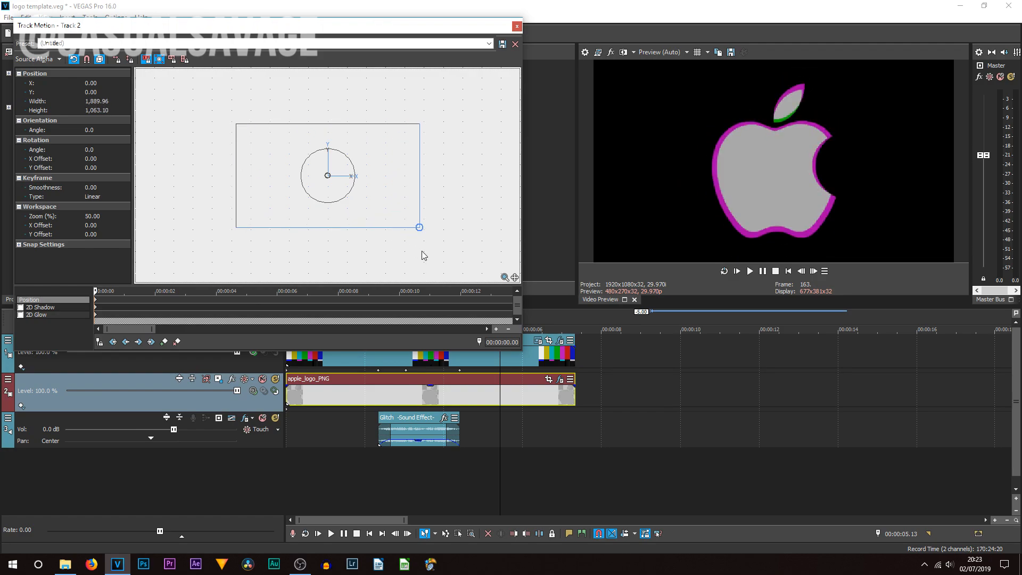
drag(419, 226, 378, 203)
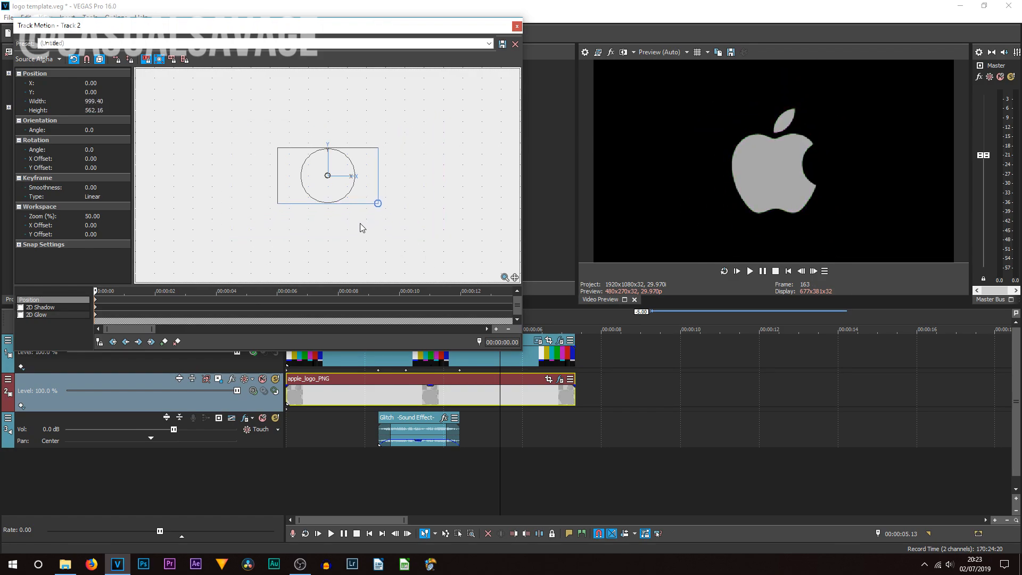
drag(378, 202, 369, 199)
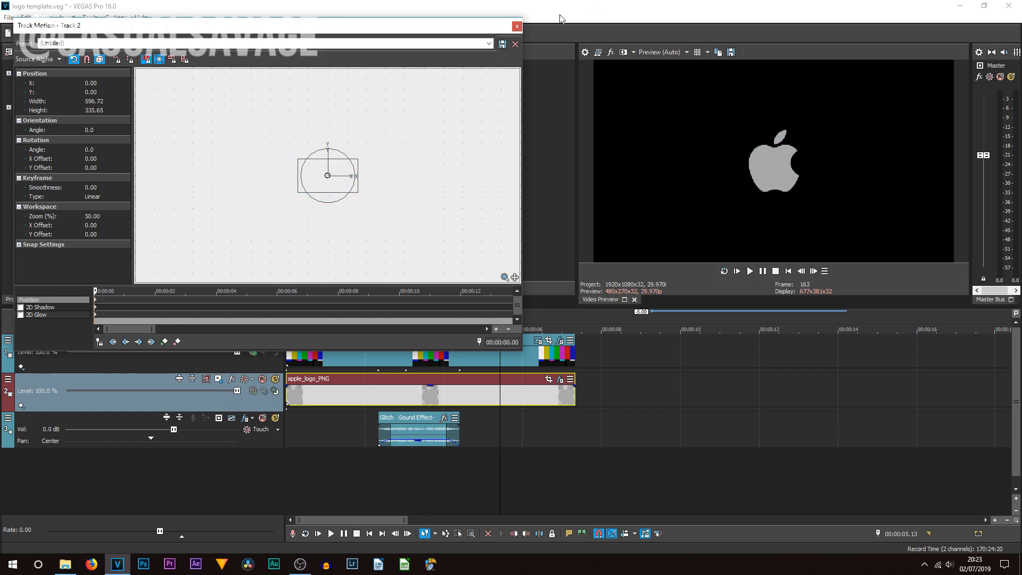
click(517, 26)
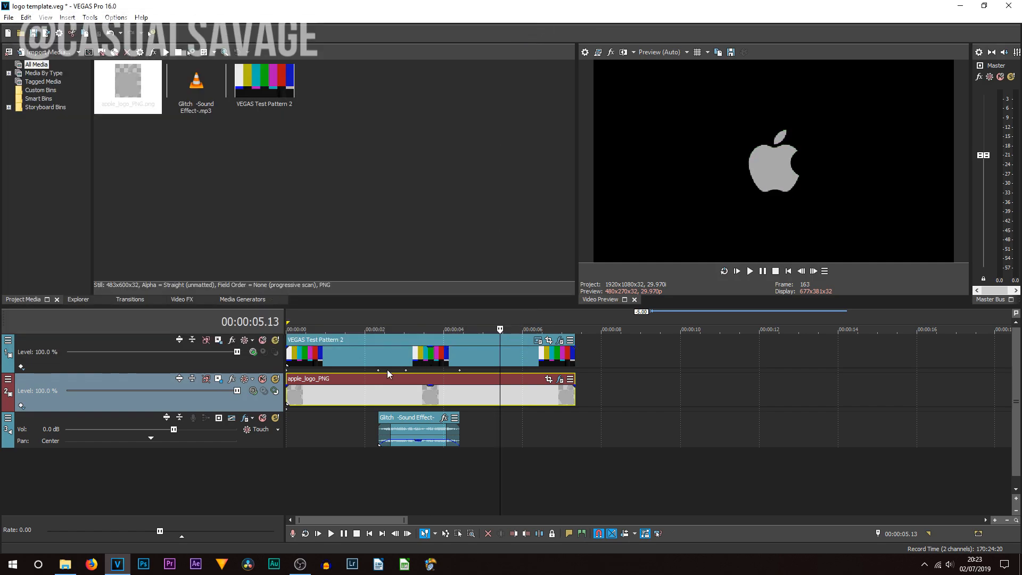
click(380, 329)
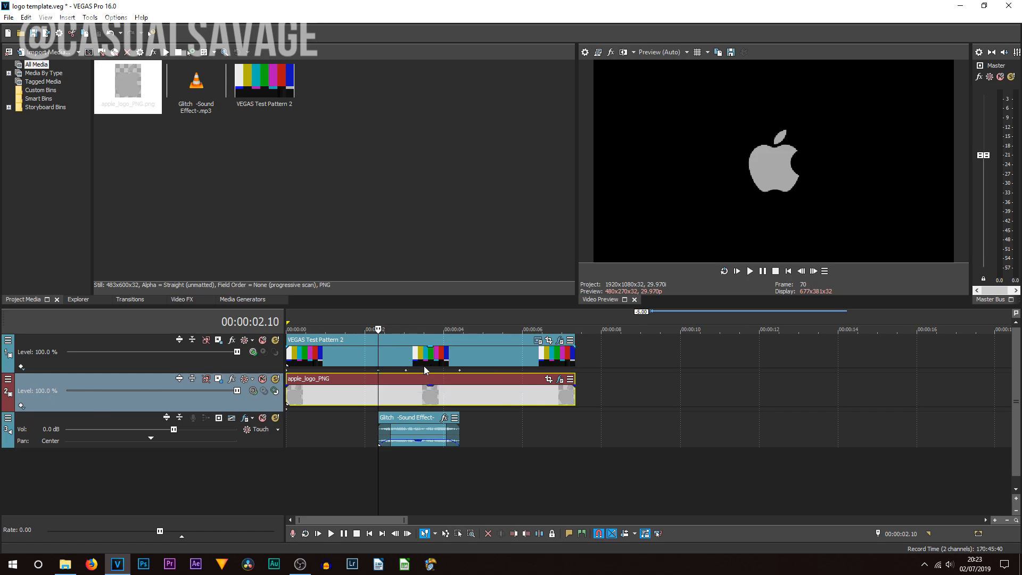
mouse_move(406, 375)
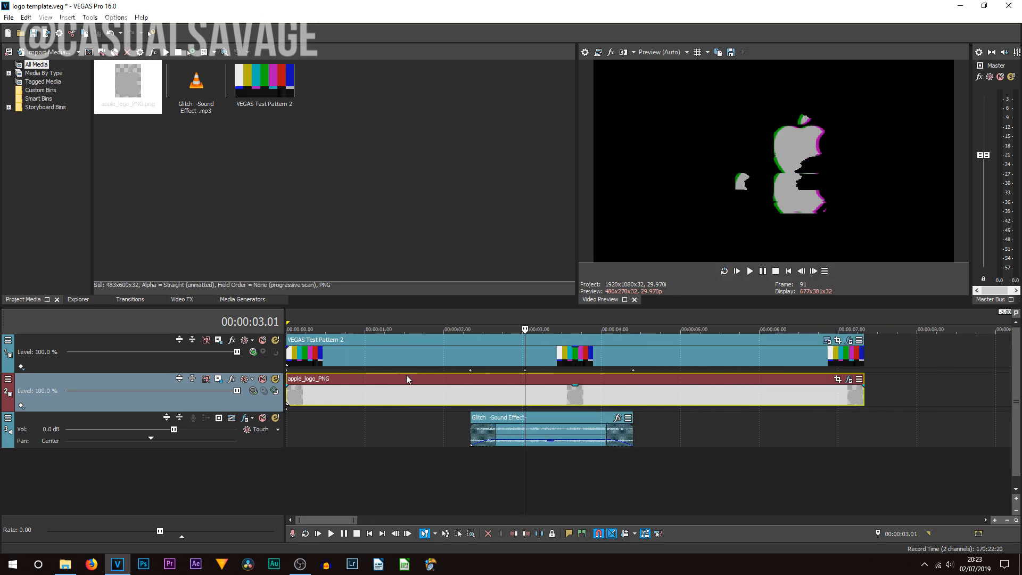
mouse_move(529, 392)
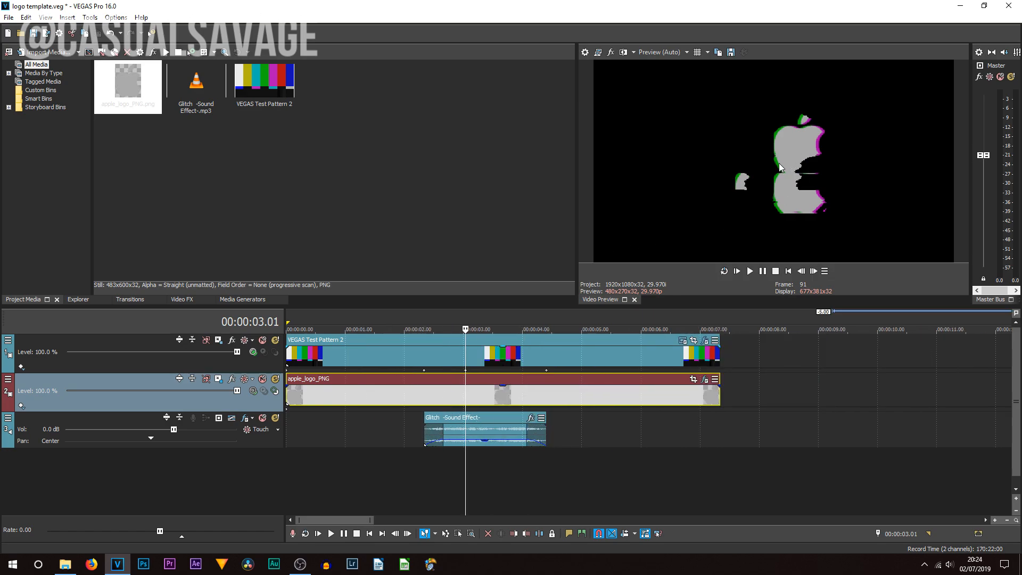
mouse_move(812, 157)
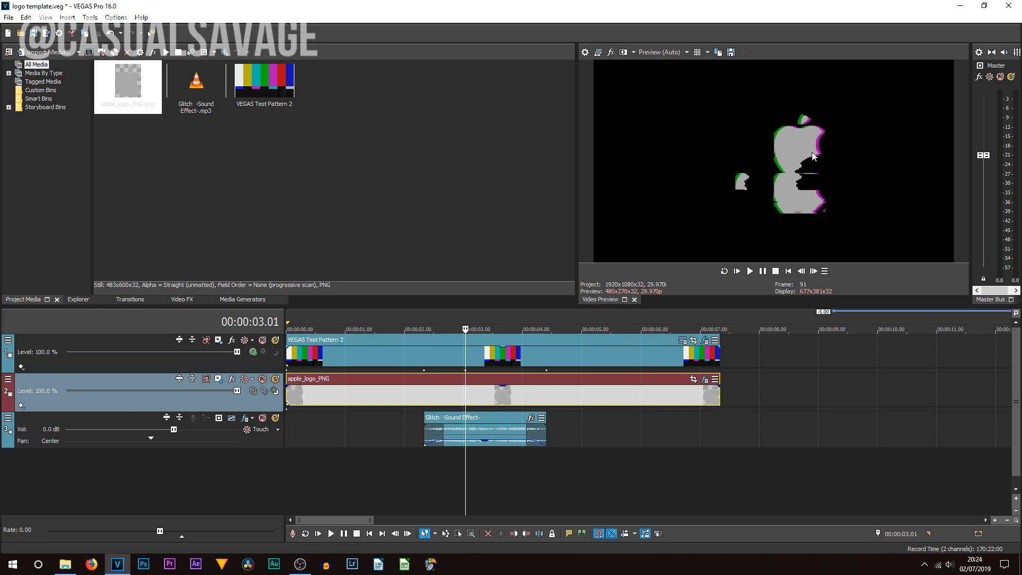
mouse_move(597, 68)
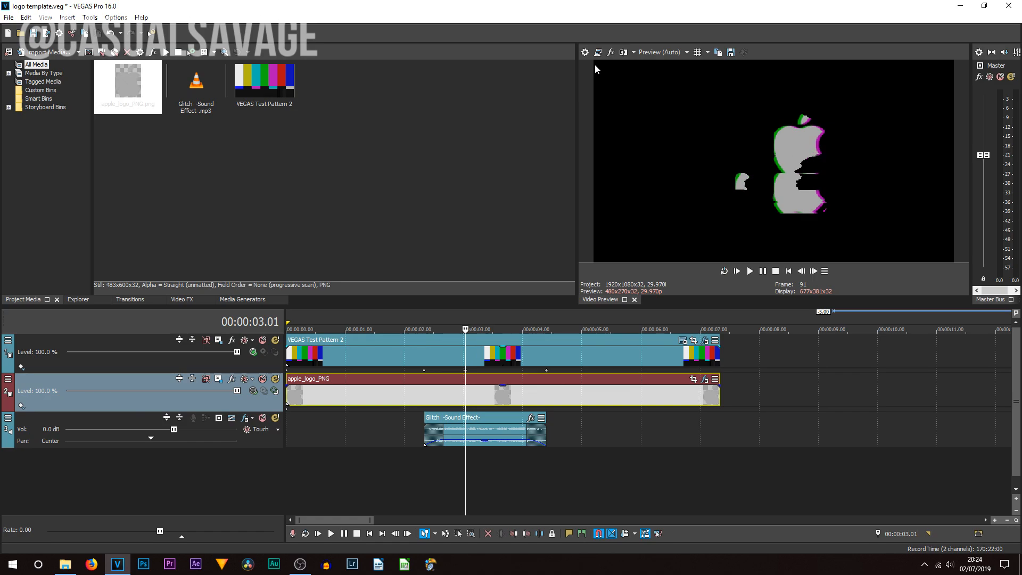
mouse_move(584, 51)
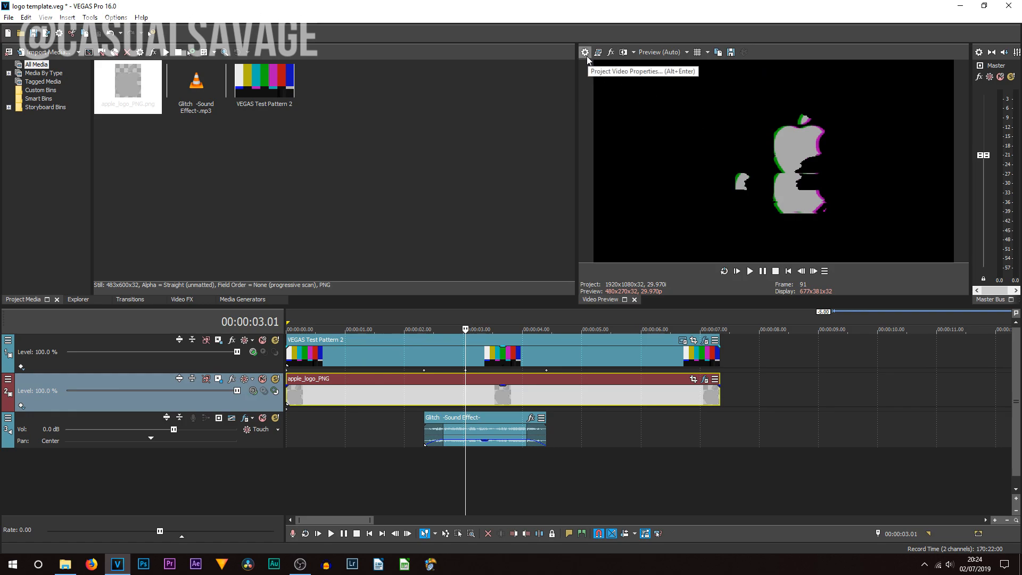
Step: Set the project's Stereoscopic 3D mode to Anaglyph (red/cyan) in Project Properties and apply it
click(584, 52)
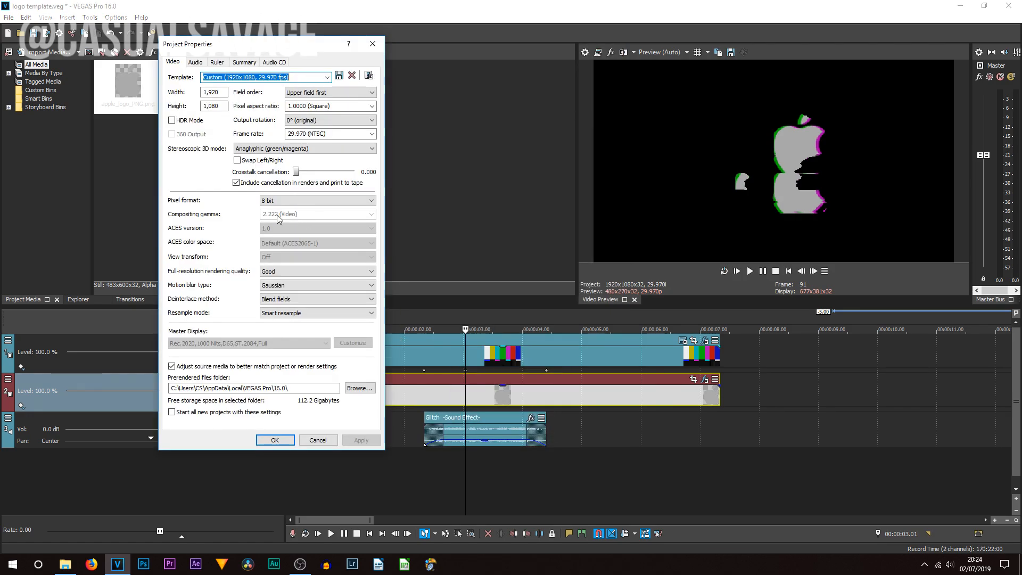
mouse_move(223, 157)
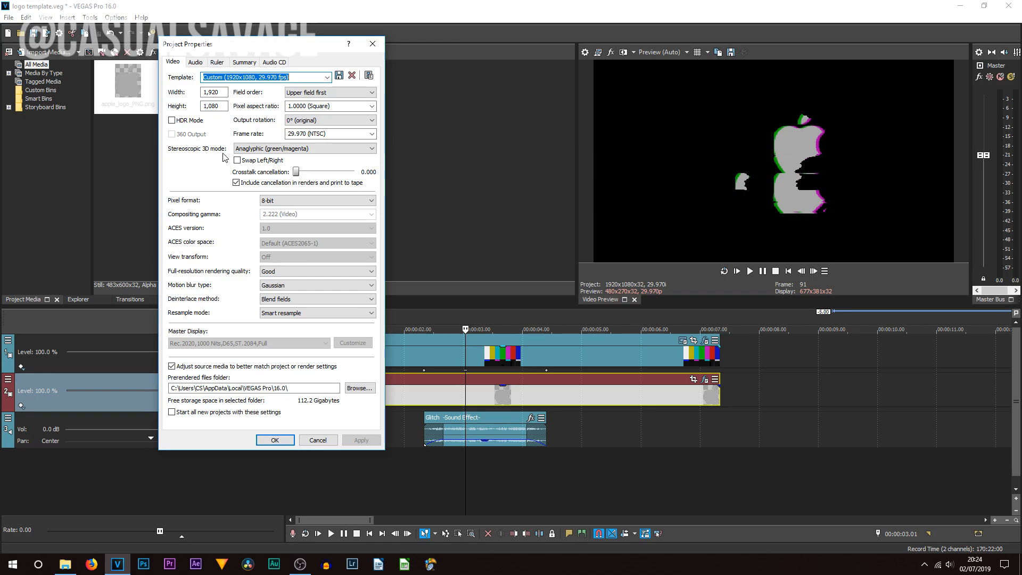
click(374, 148)
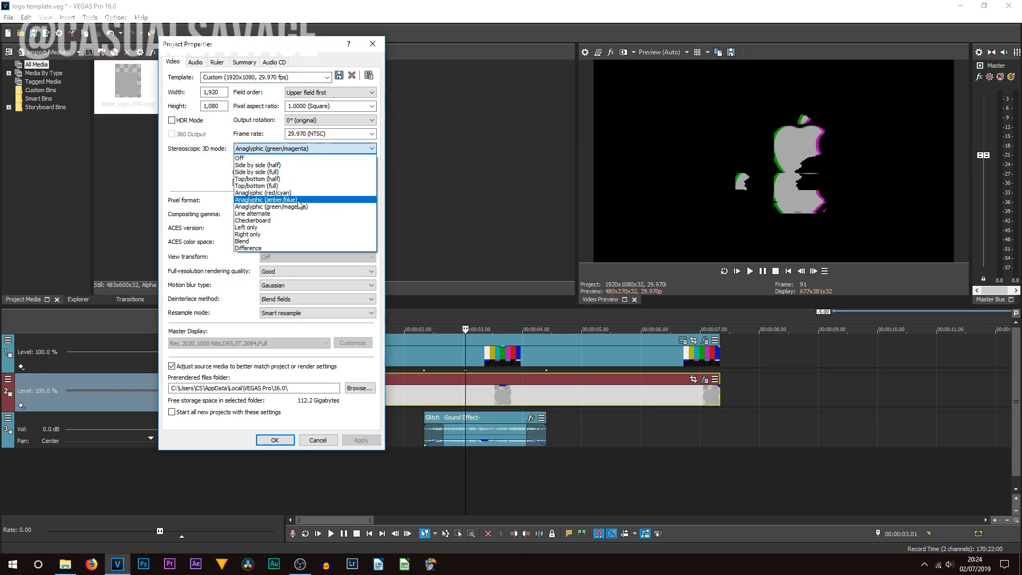
click(266, 199)
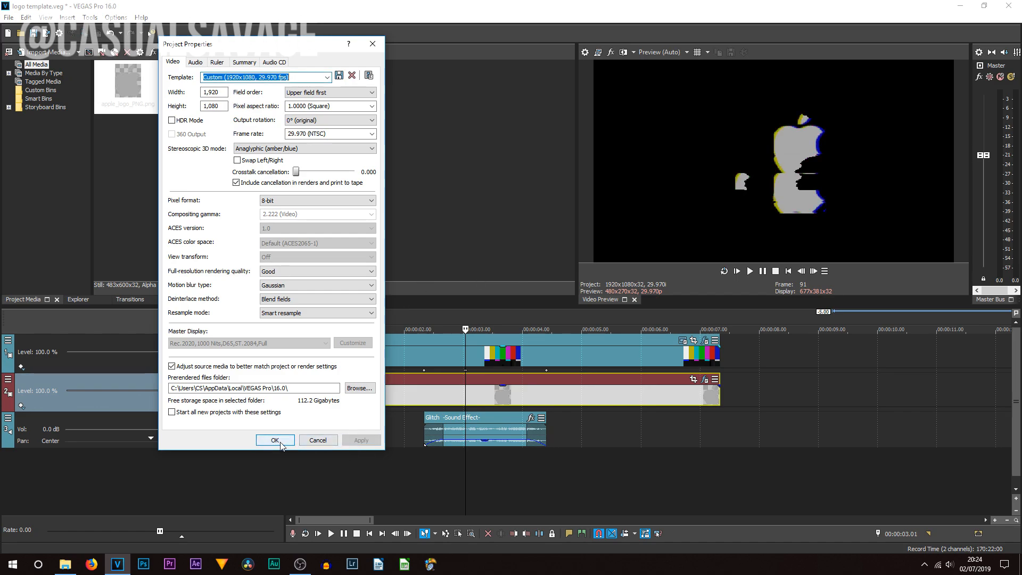
mouse_move(791, 175)
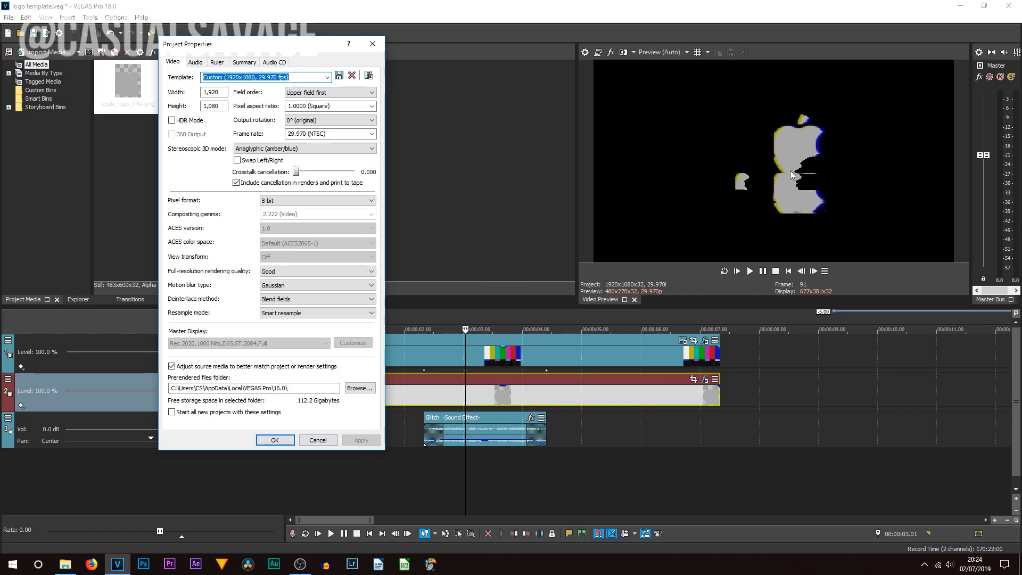
click(371, 148)
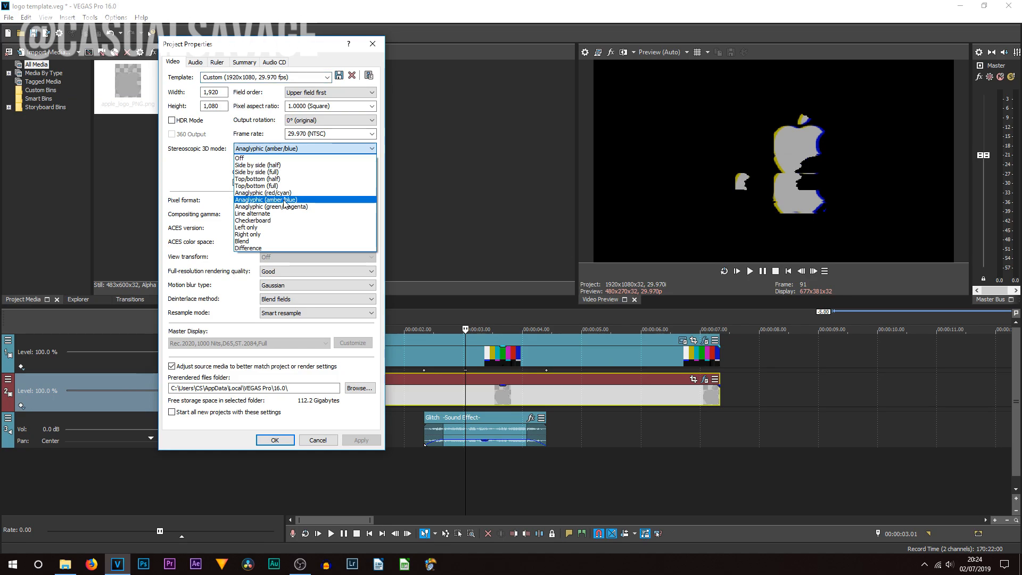
click(265, 192)
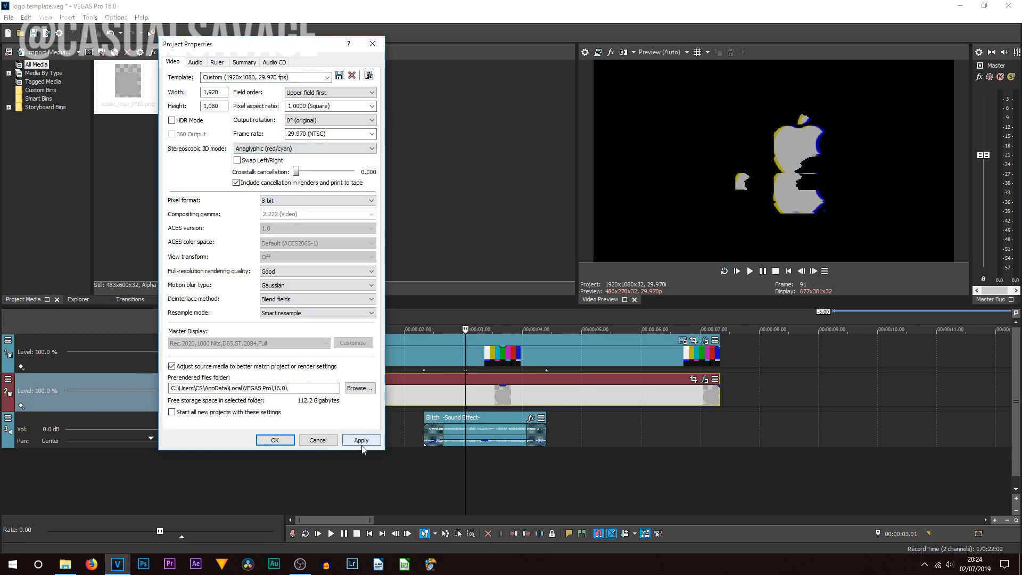
click(360, 440)
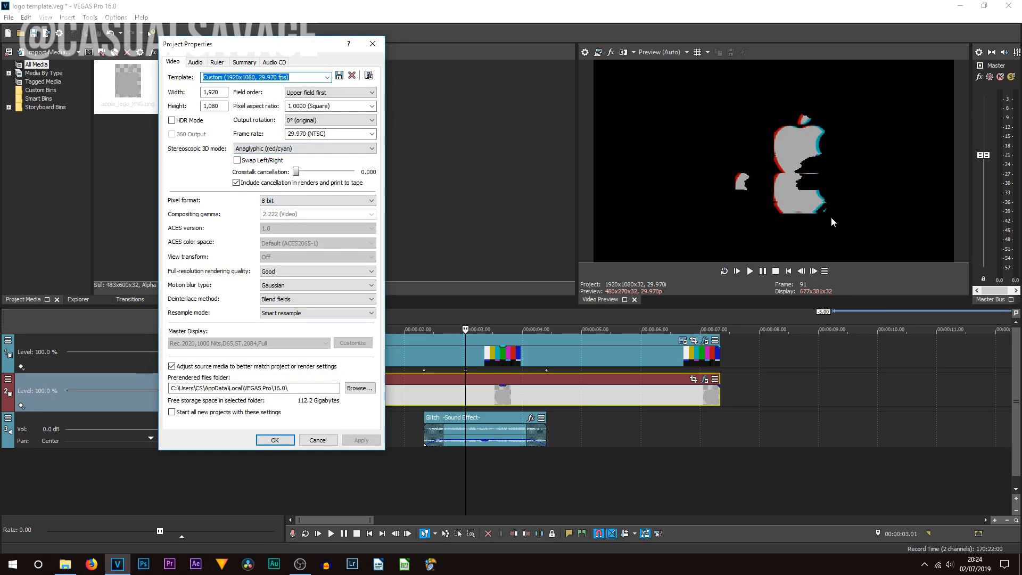
mouse_move(713, 213)
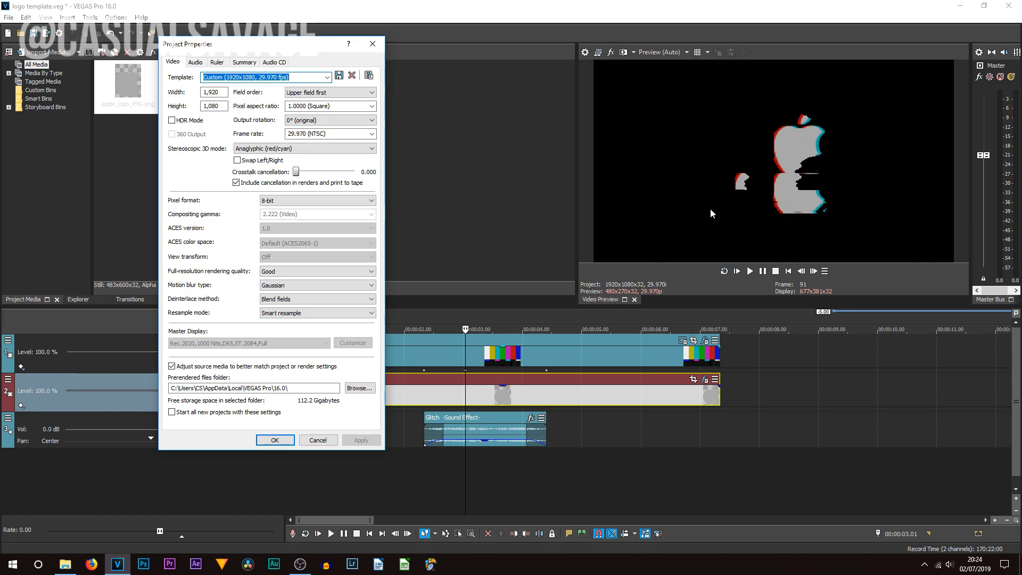
mouse_move(305, 163)
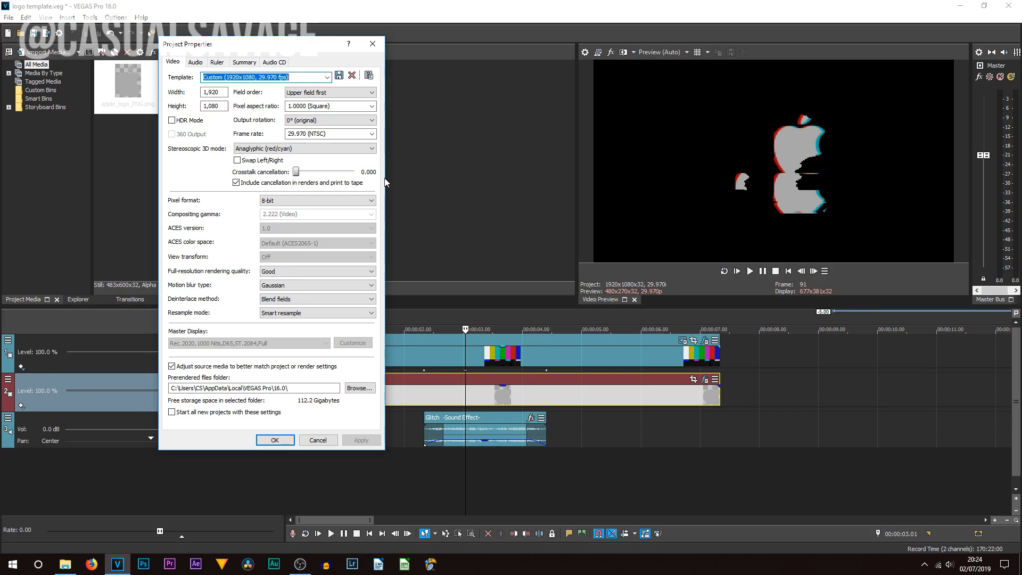
mouse_move(369, 60)
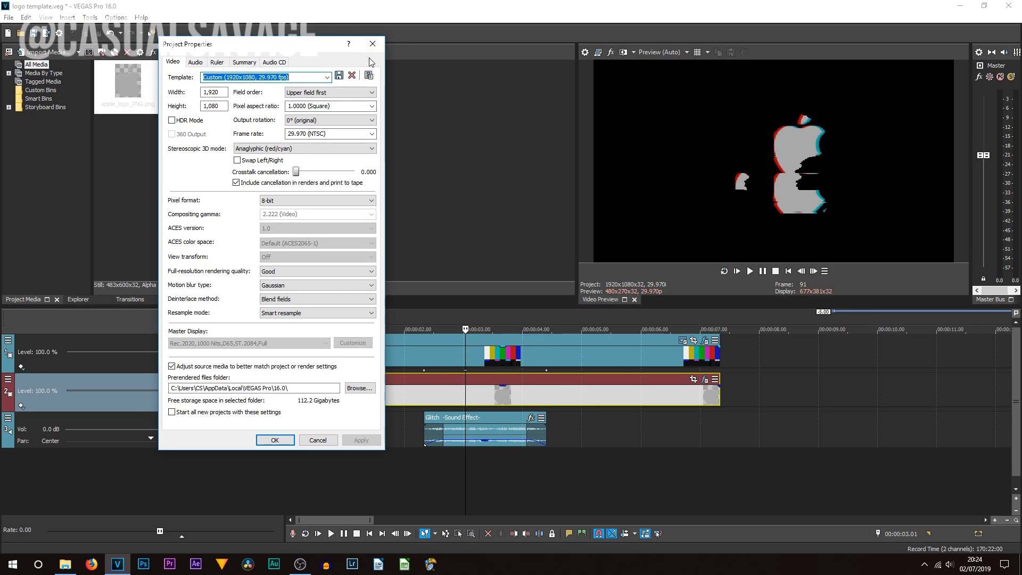
click(275, 440)
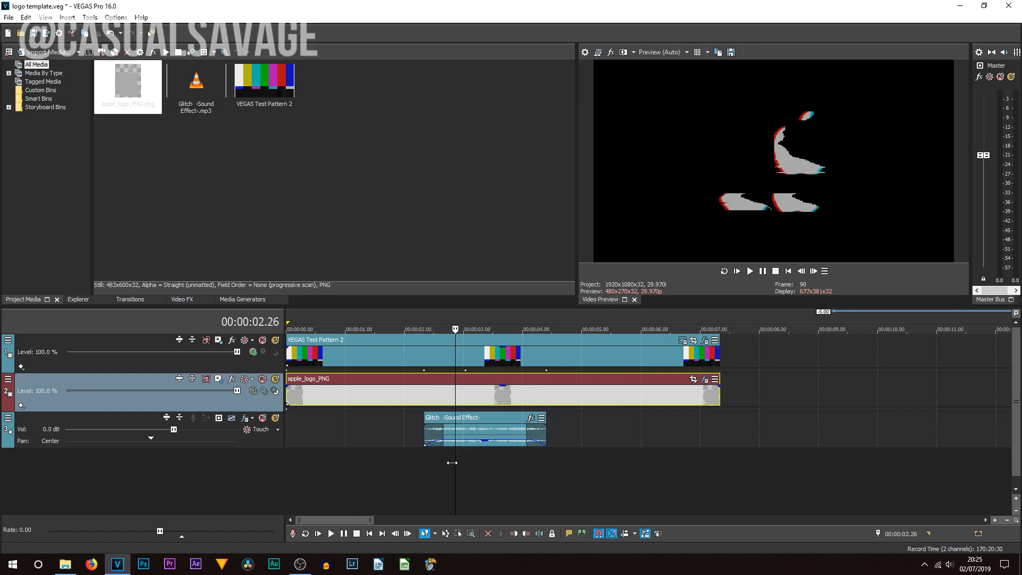
Step: Play back the glitch intro from about two seconds, then stop and return to the start
click(424, 329)
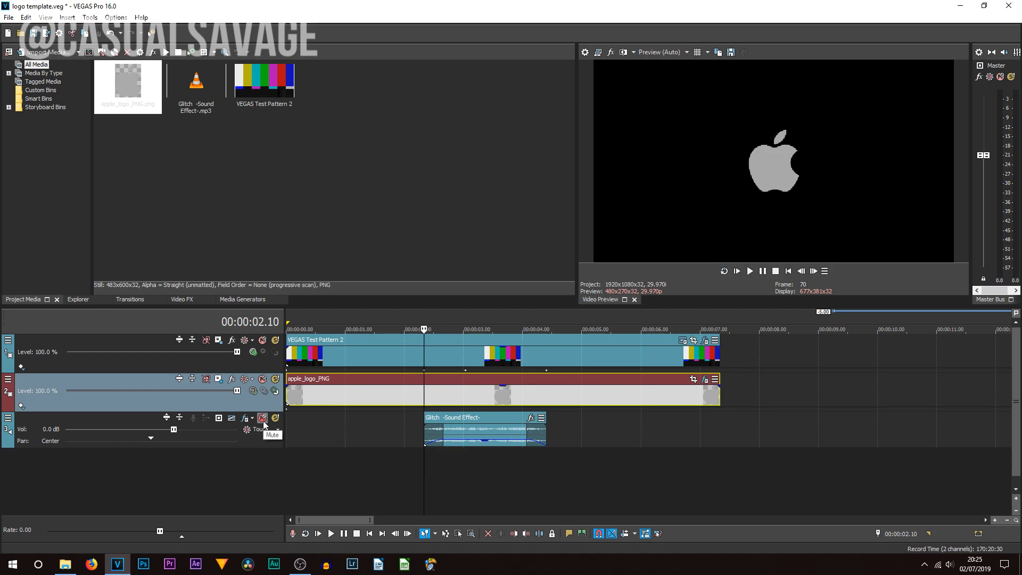
click(262, 418)
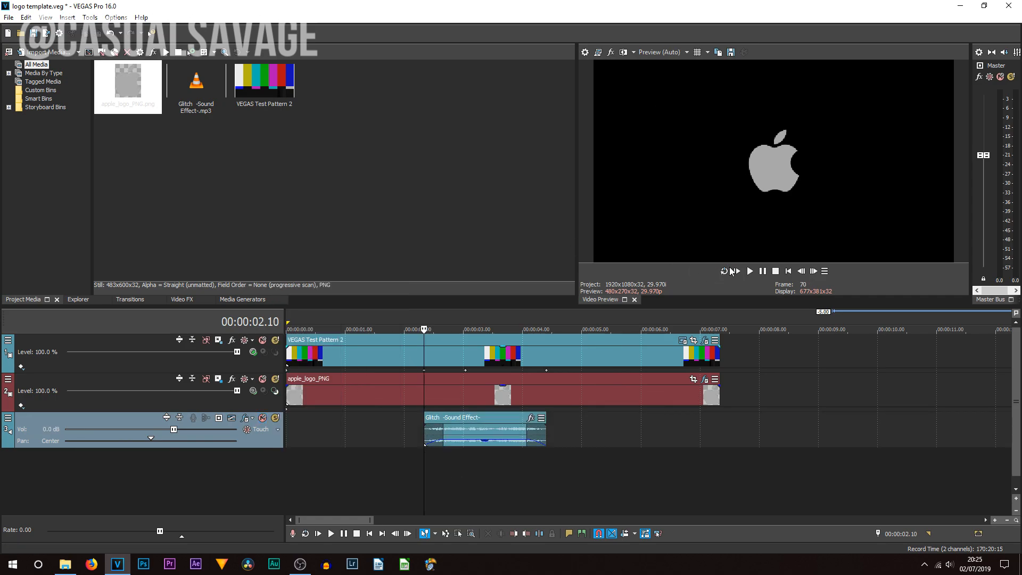
click(748, 272)
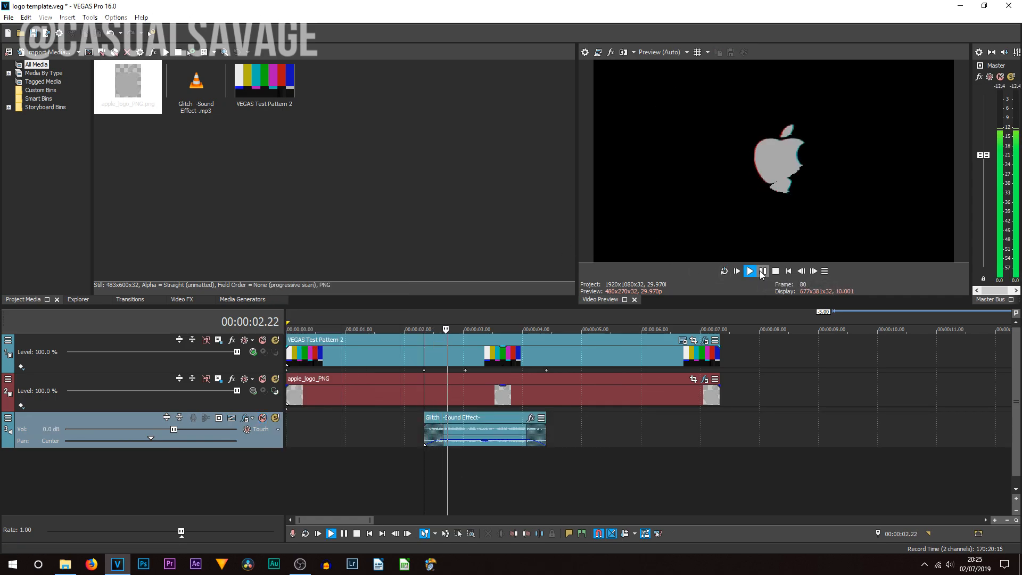
click(748, 271)
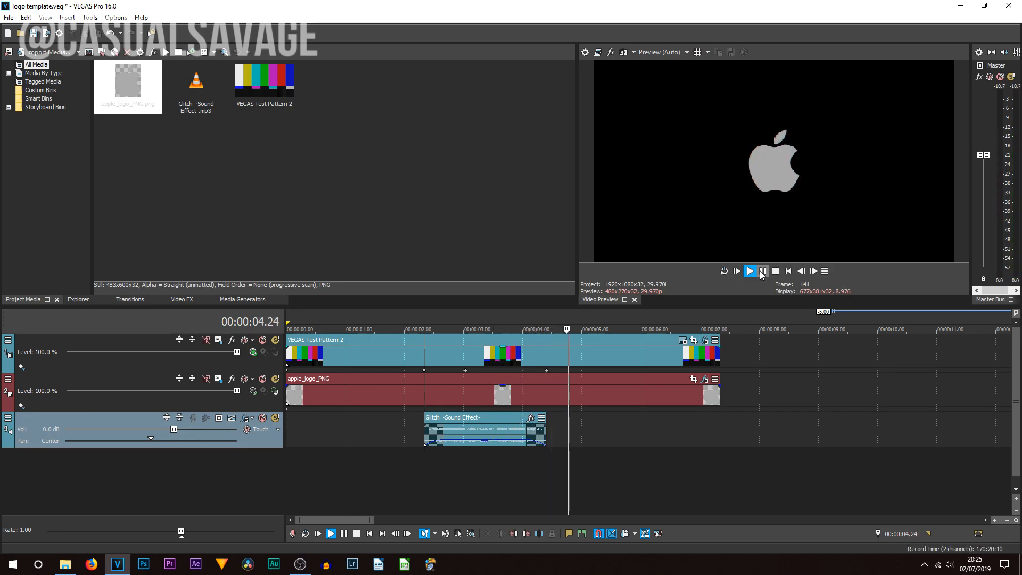
click(763, 271)
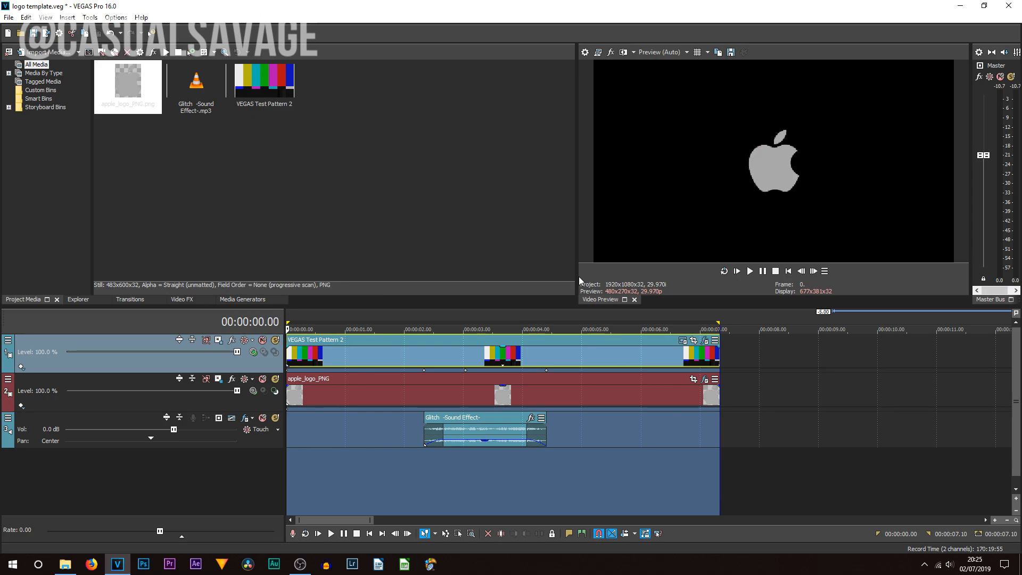
mouse_move(515, 332)
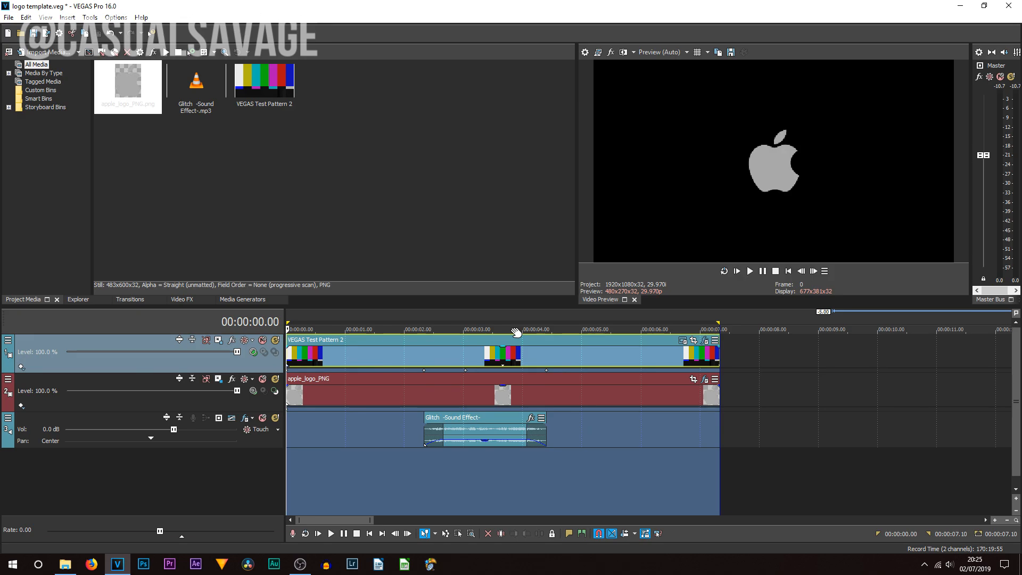
mouse_move(655, 178)
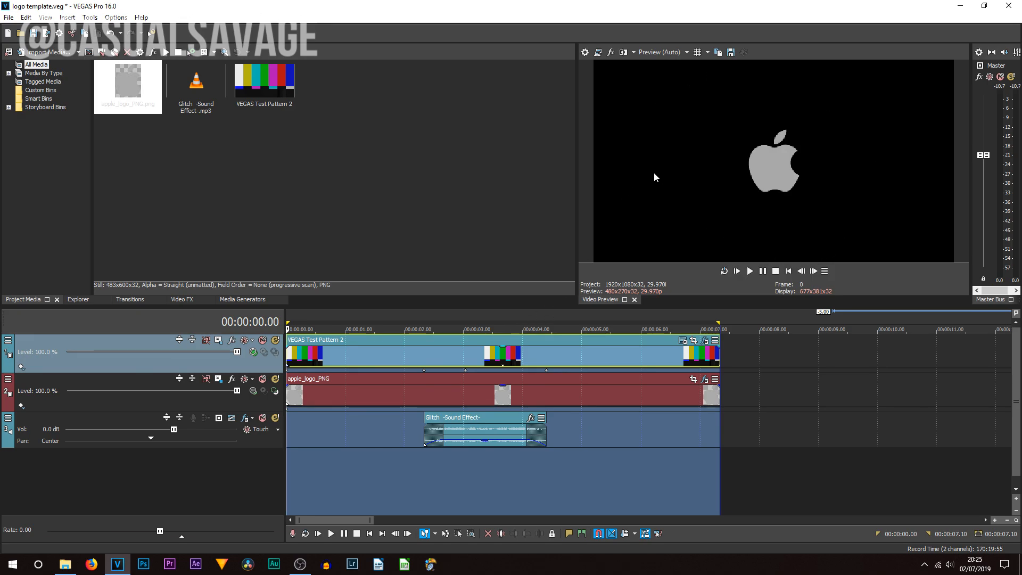
Step: Set the preview quality to Best
click(686, 52)
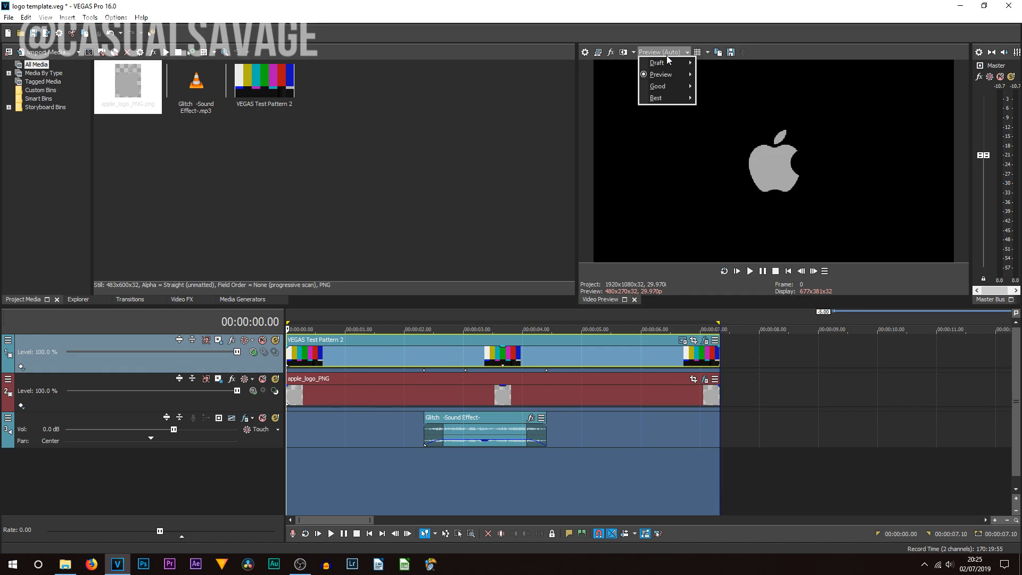
click(656, 97)
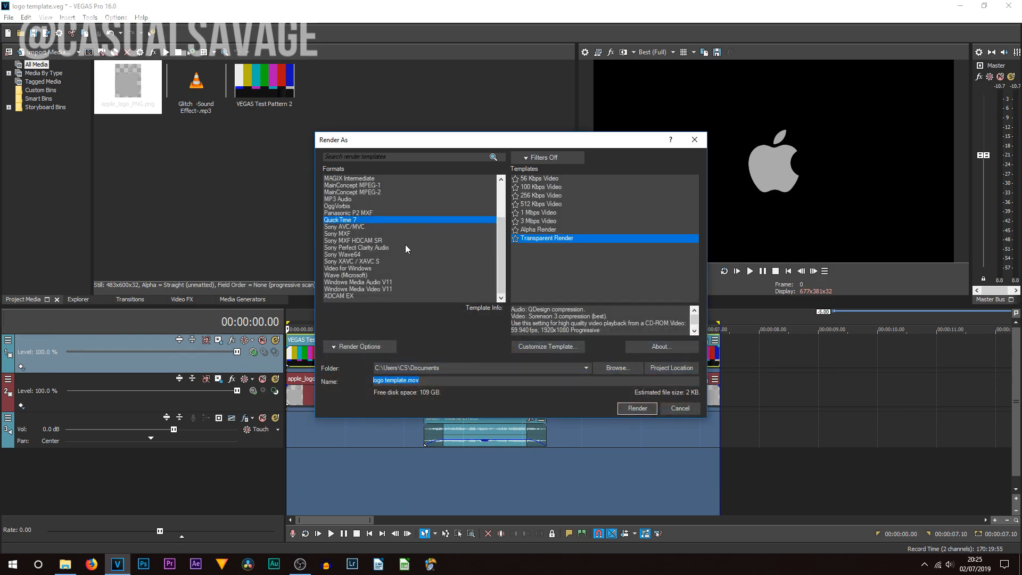
mouse_move(355, 222)
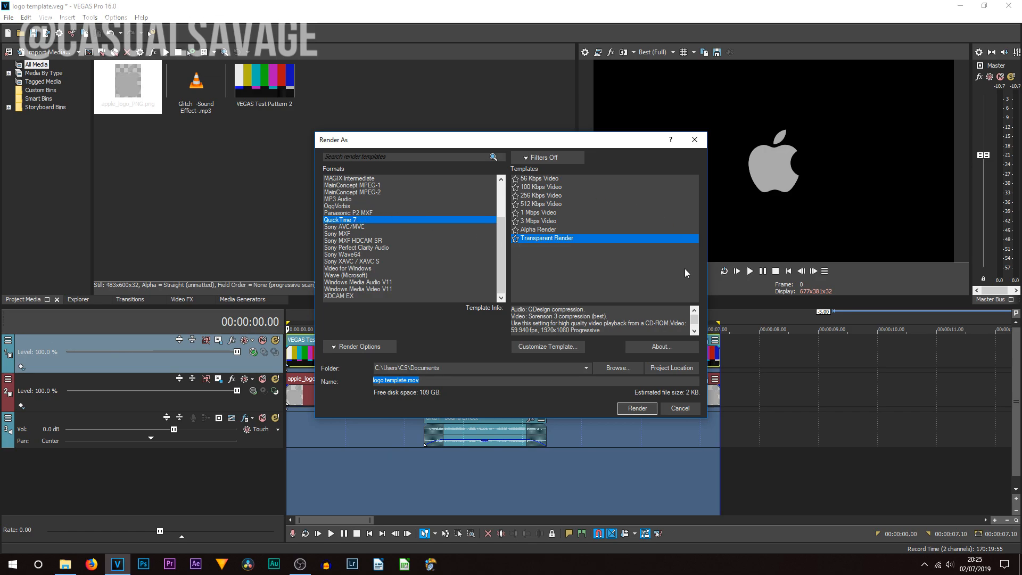
mouse_move(595, 303)
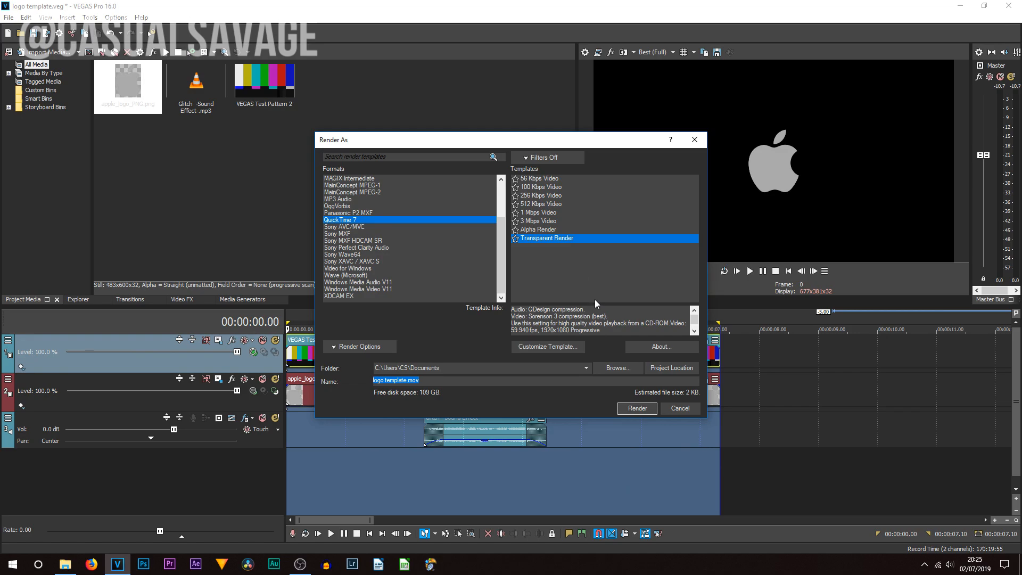
mouse_move(581, 402)
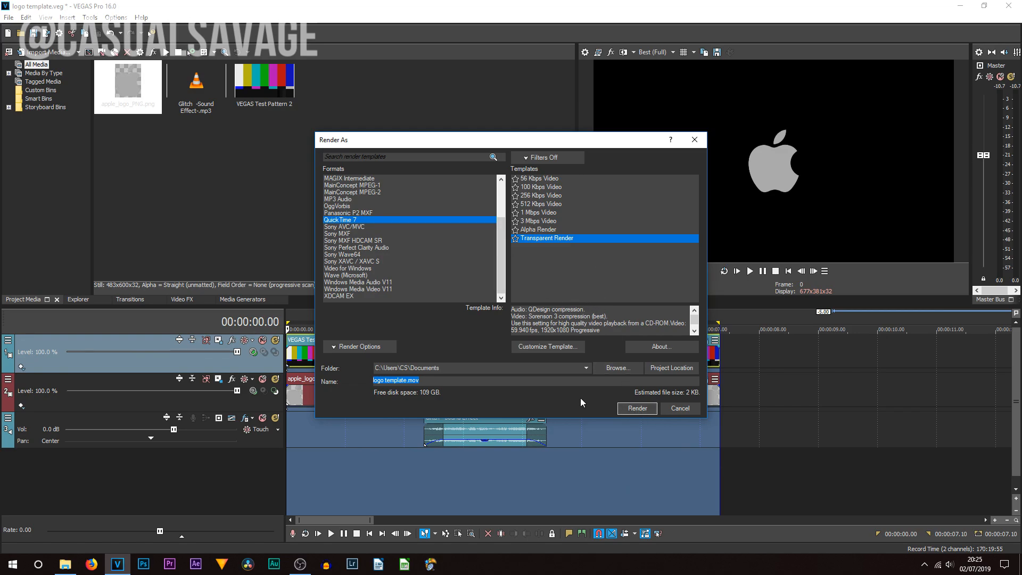
mouse_move(637, 409)
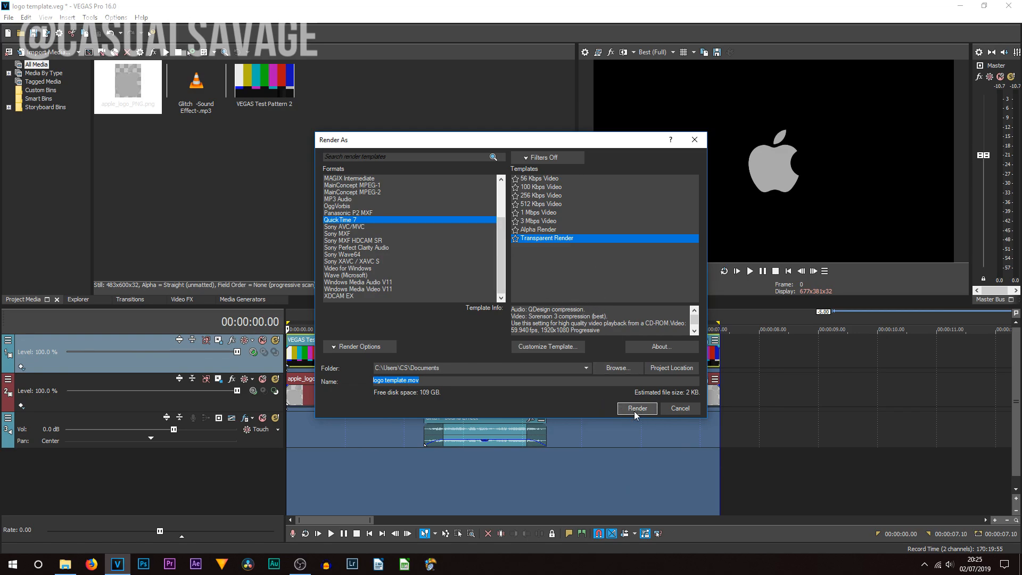
Step: Start rendering the transparent QuickTime 7 movie logo template.mov
click(637, 409)
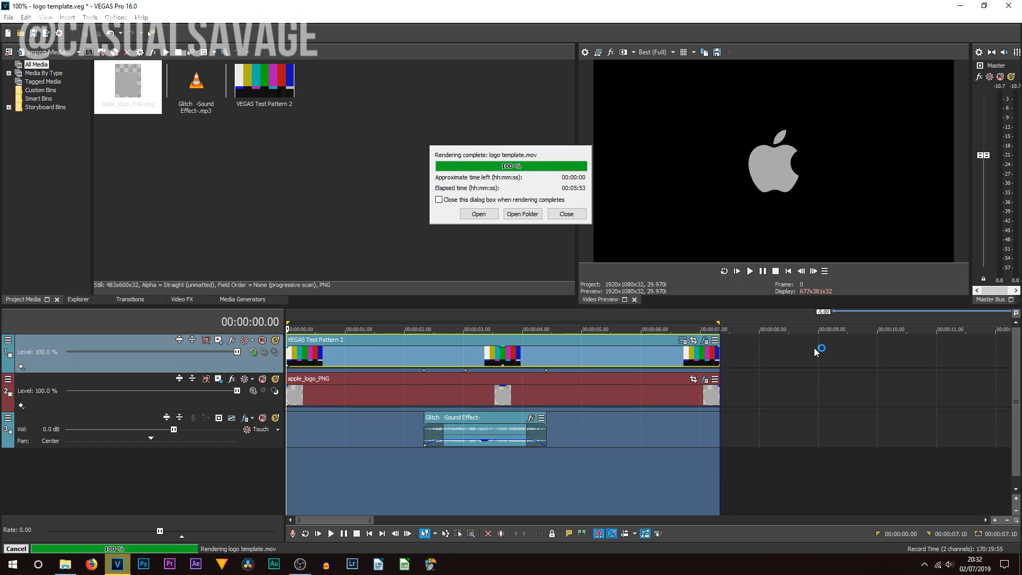
mouse_move(573, 197)
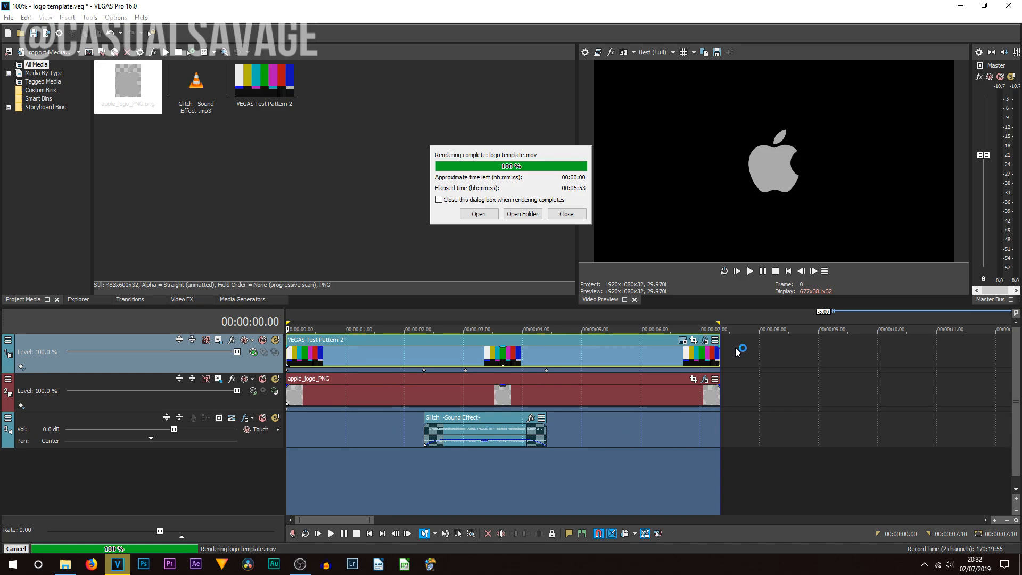
Step: Dismiss the render-complete notice and start a new empty project, answering the save-changes prompt
click(564, 214)
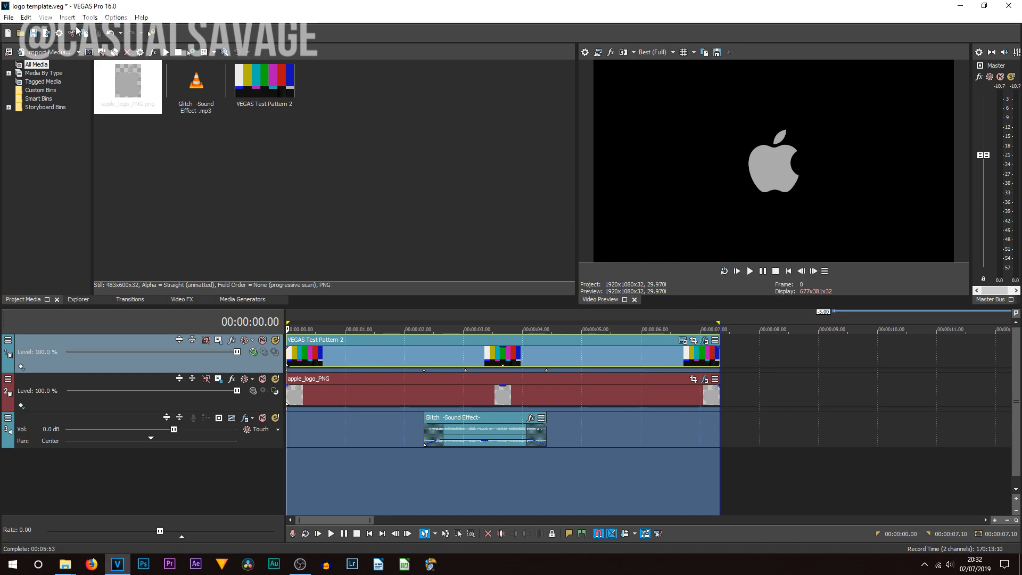
mouse_move(8, 33)
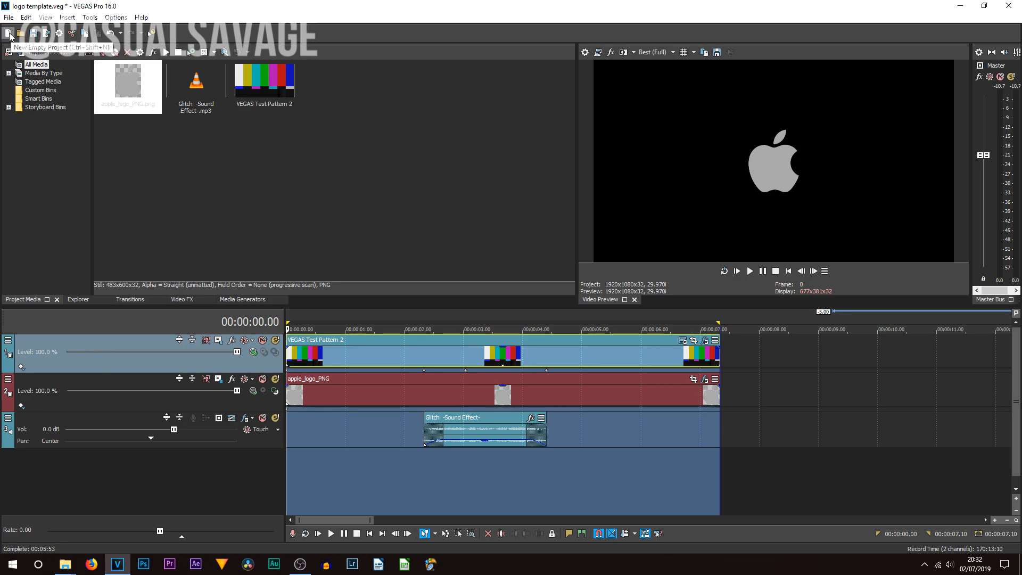
click(9, 33)
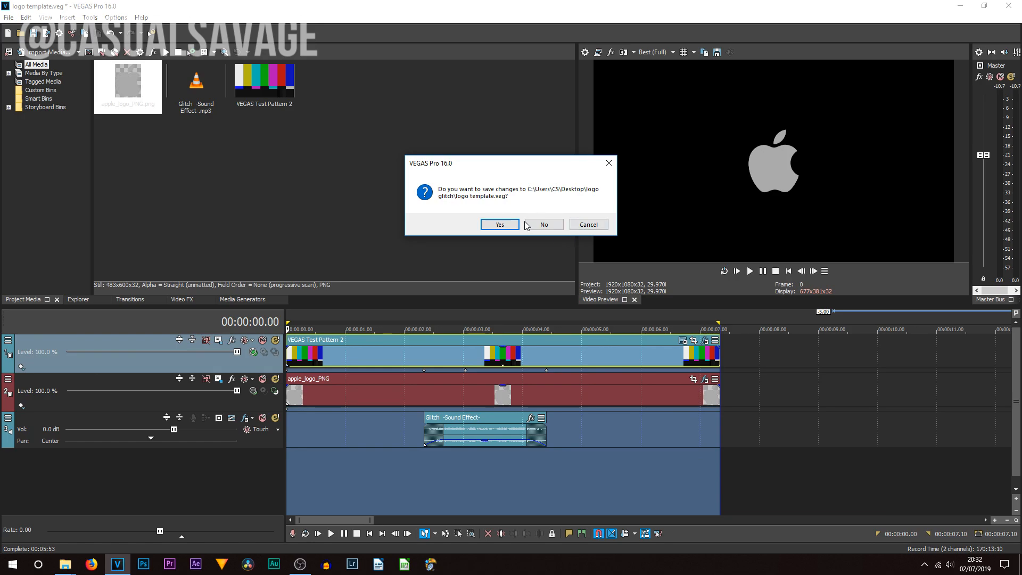
click(542, 225)
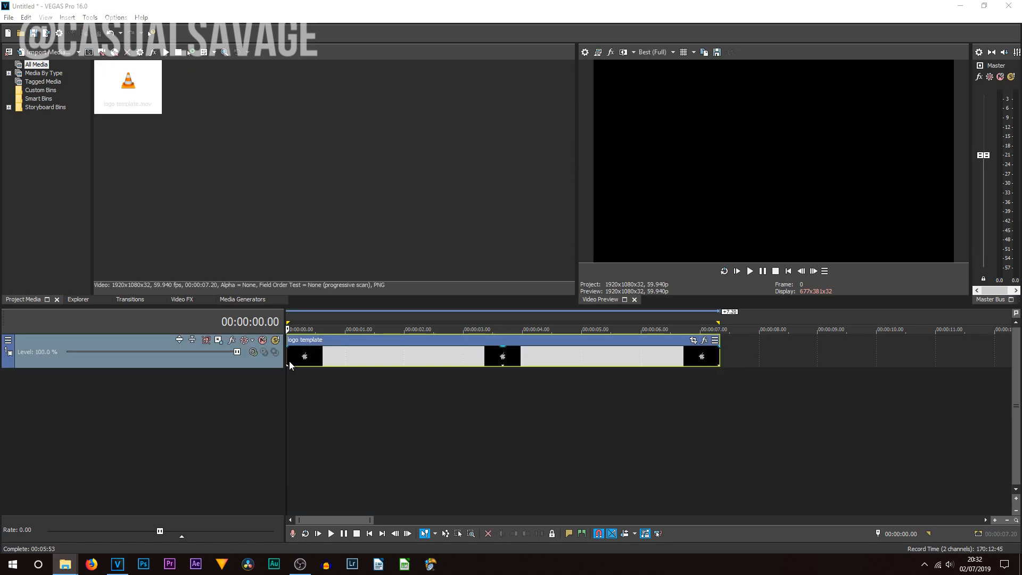
Step: Jump to the middle of the glitch animation and bring up the logo template clip's context menu
click(748, 271)
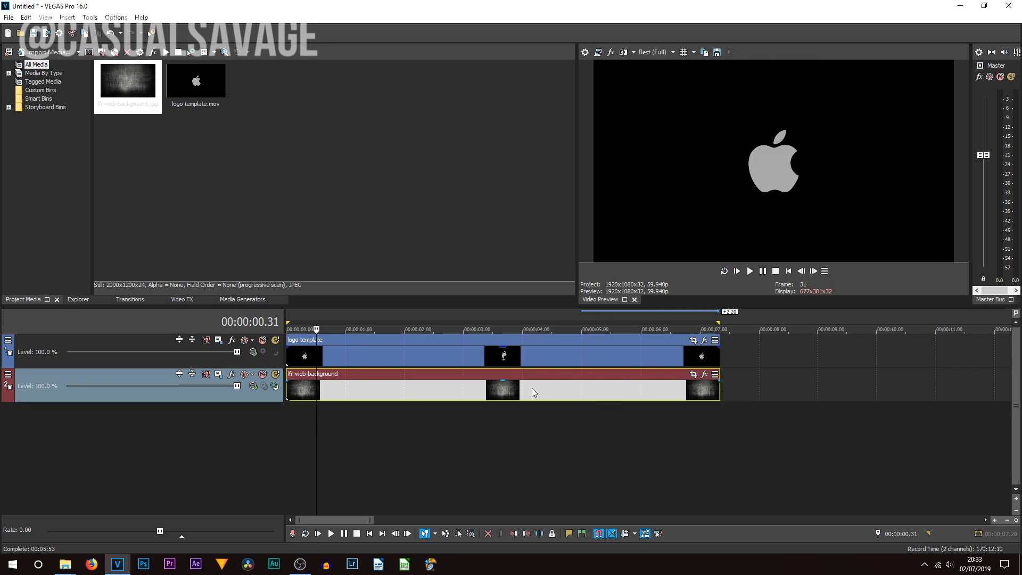
click(458, 329)
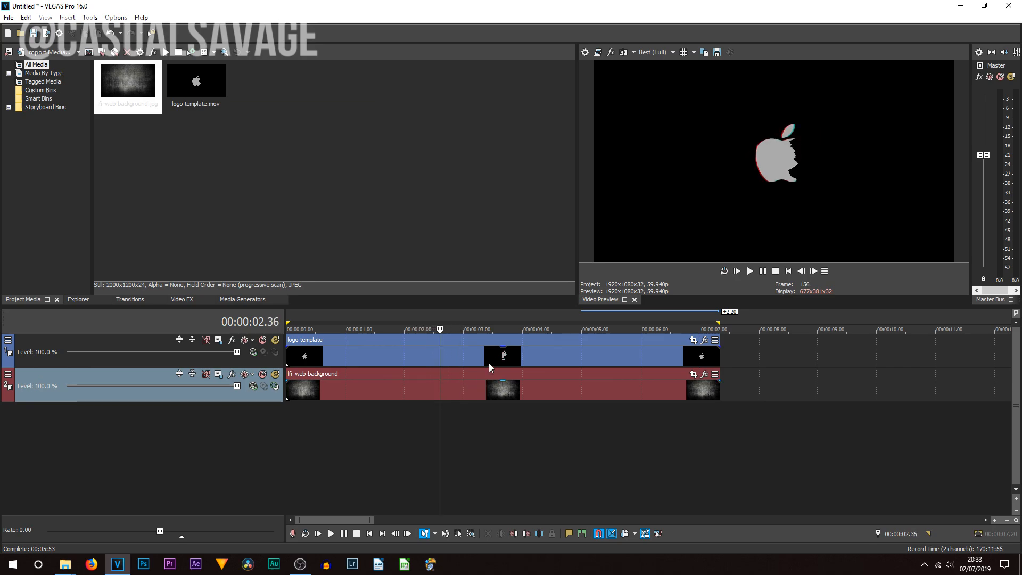
mouse_move(402, 357)
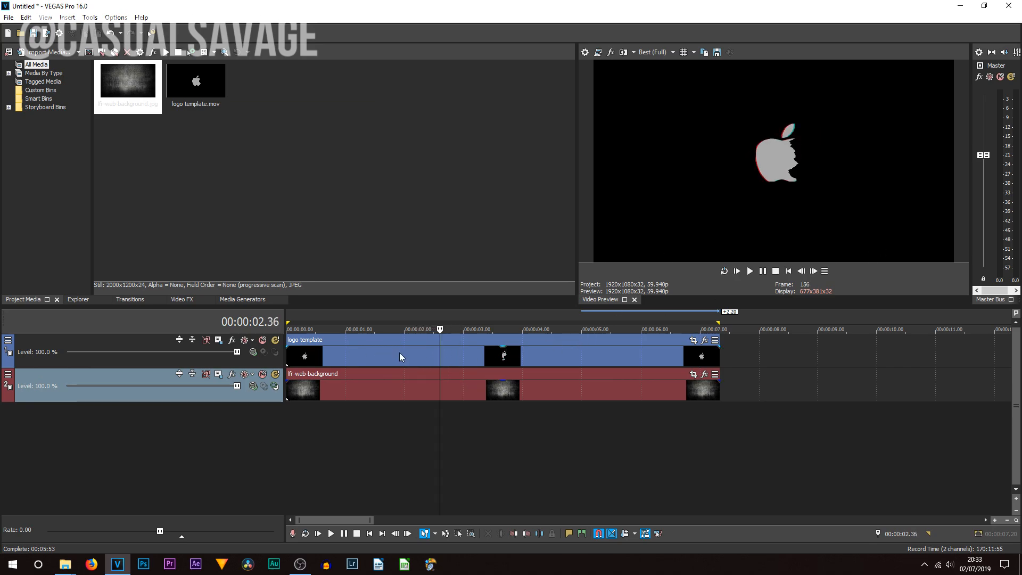
right_click(400, 356)
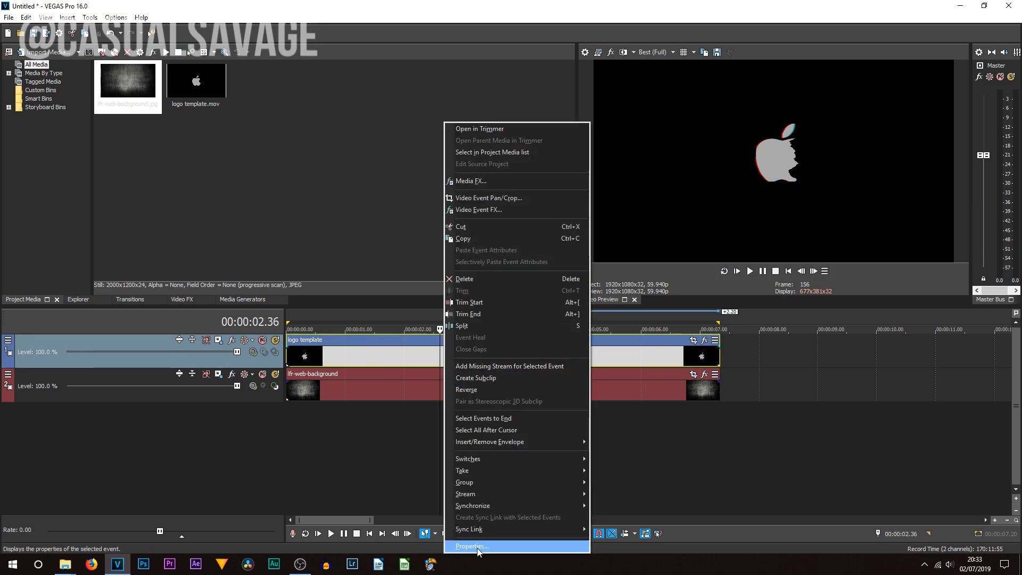
Step: Set the logo template clip's alpha channel to Straight (unmatted) in its Media properties
click(471, 545)
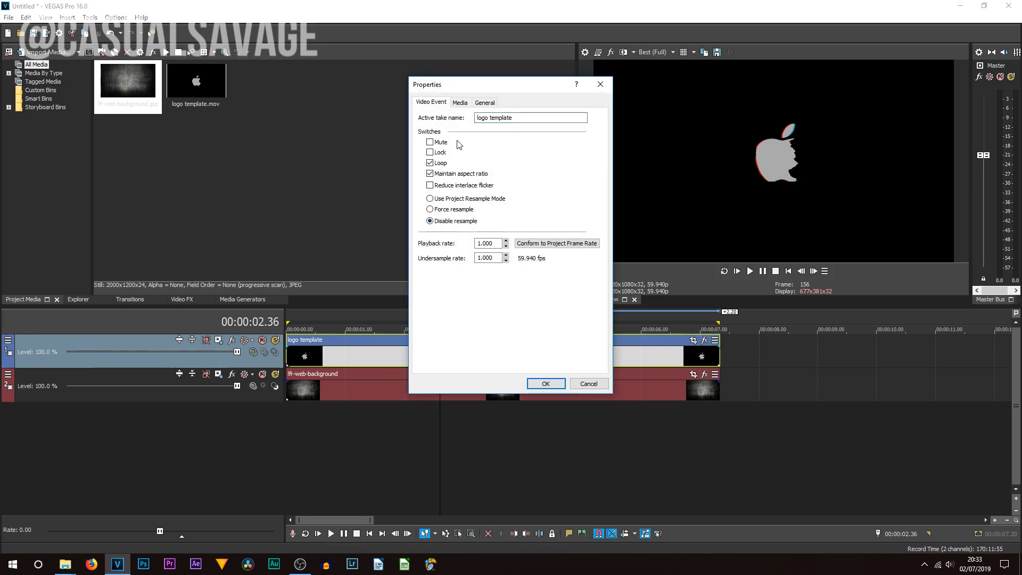
click(460, 102)
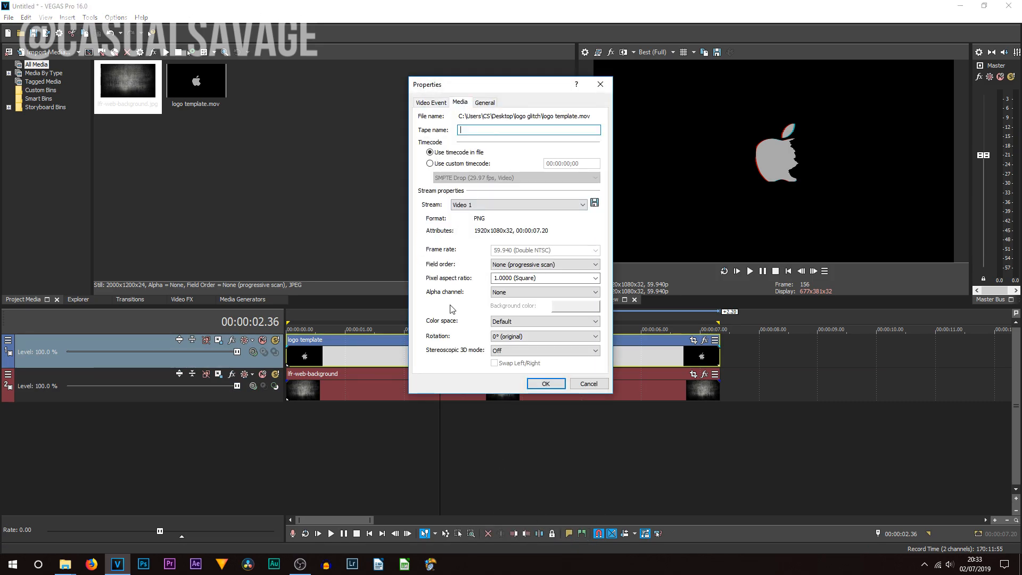
click(593, 291)
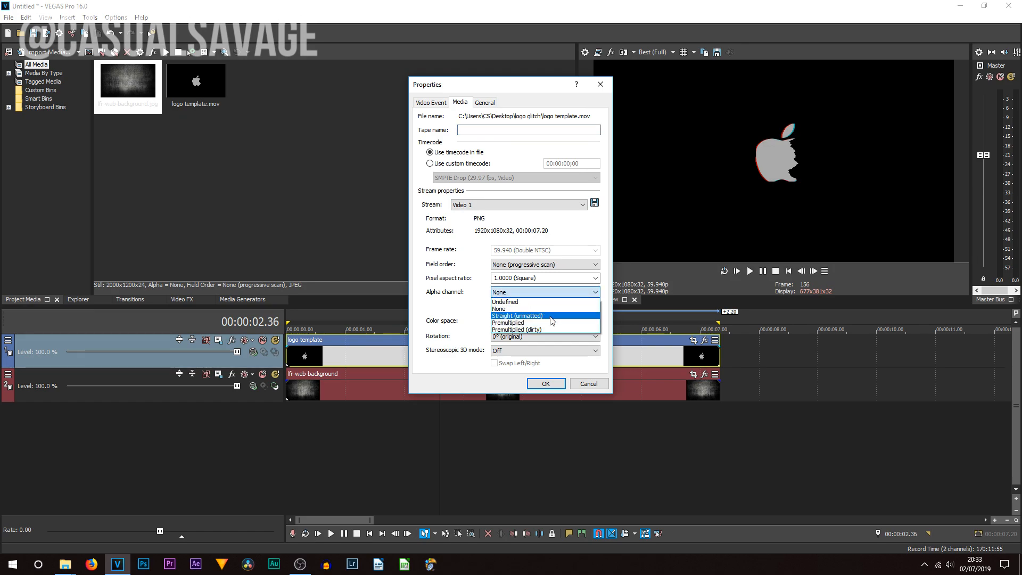
click(518, 316)
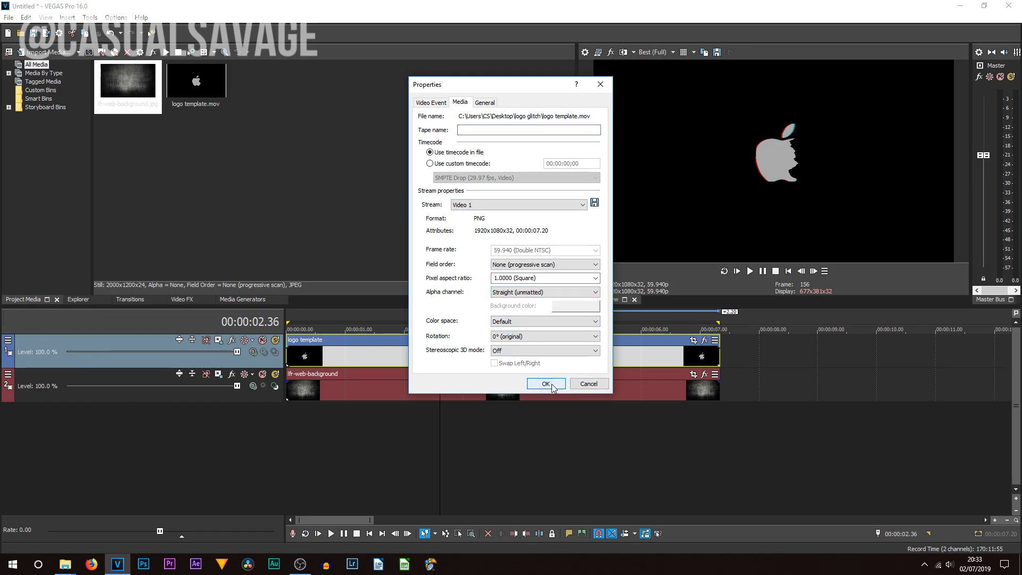
click(546, 383)
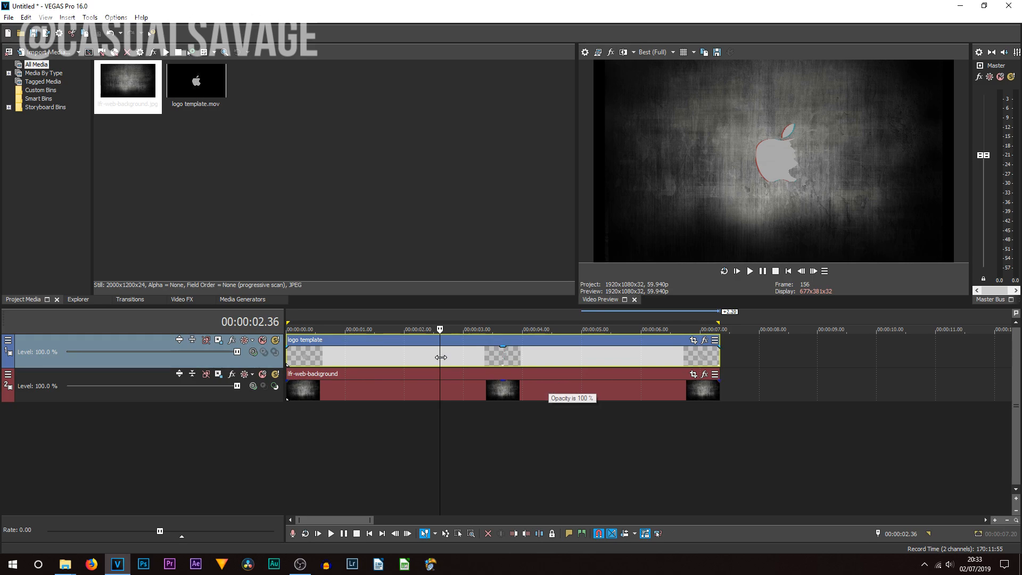
Step: Play the composited logo intro from the start over the grunge background, then stop
click(788, 272)
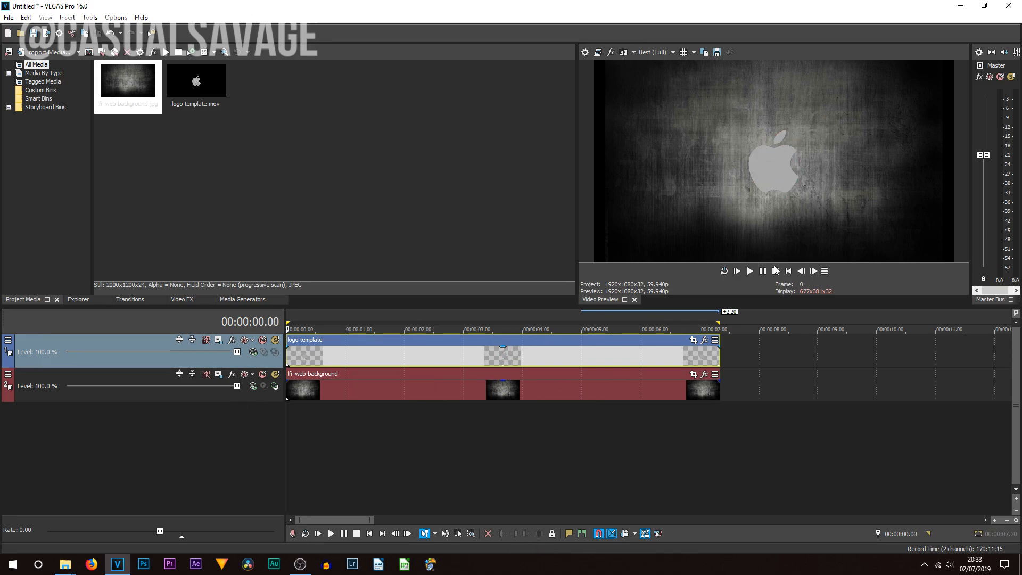
click(748, 270)
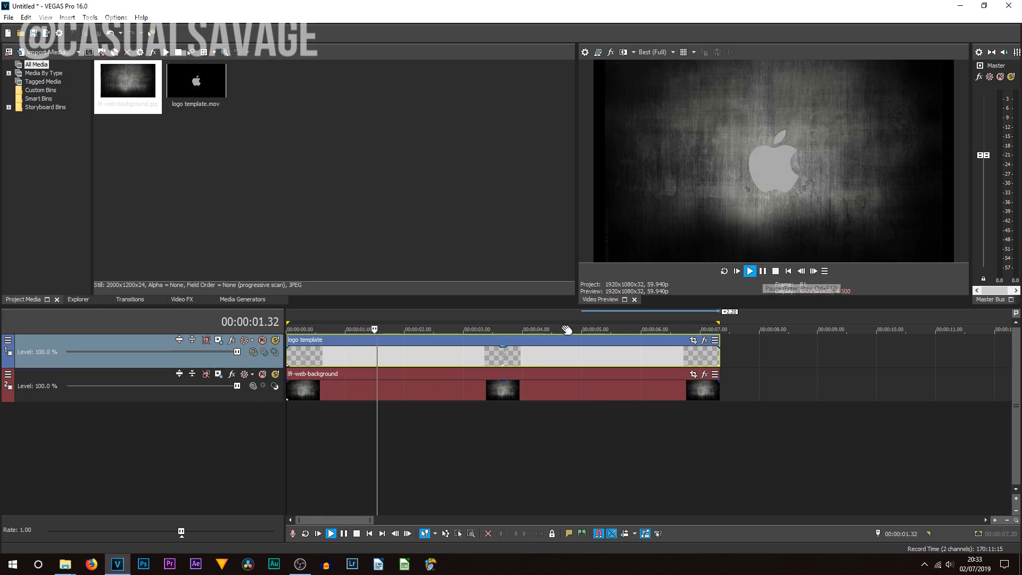
click(748, 270)
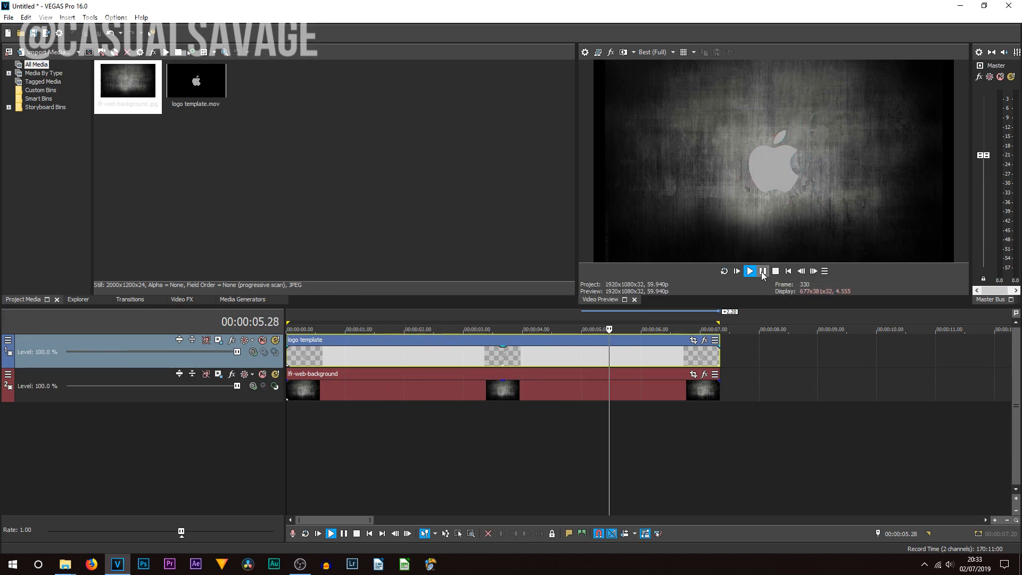
click(749, 271)
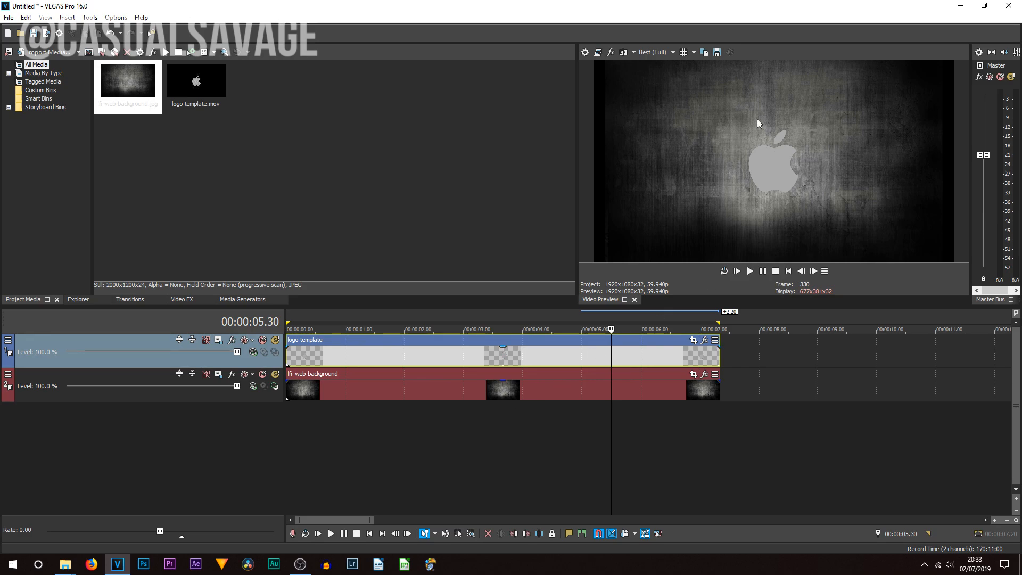
mouse_move(771, 196)
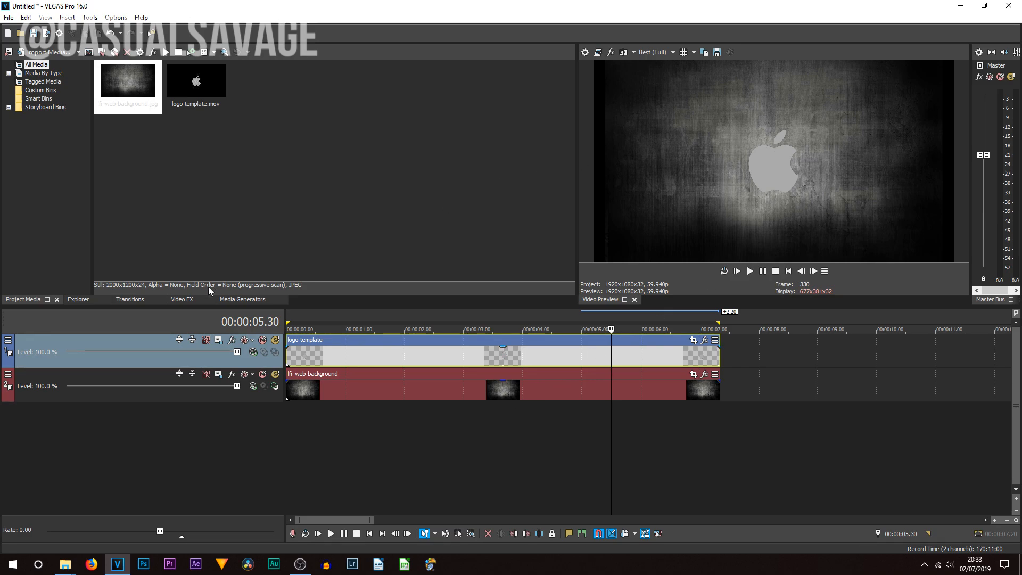
Step: Browse the Video FX list and add a Color Corrector effect to the background clip
click(181, 300)
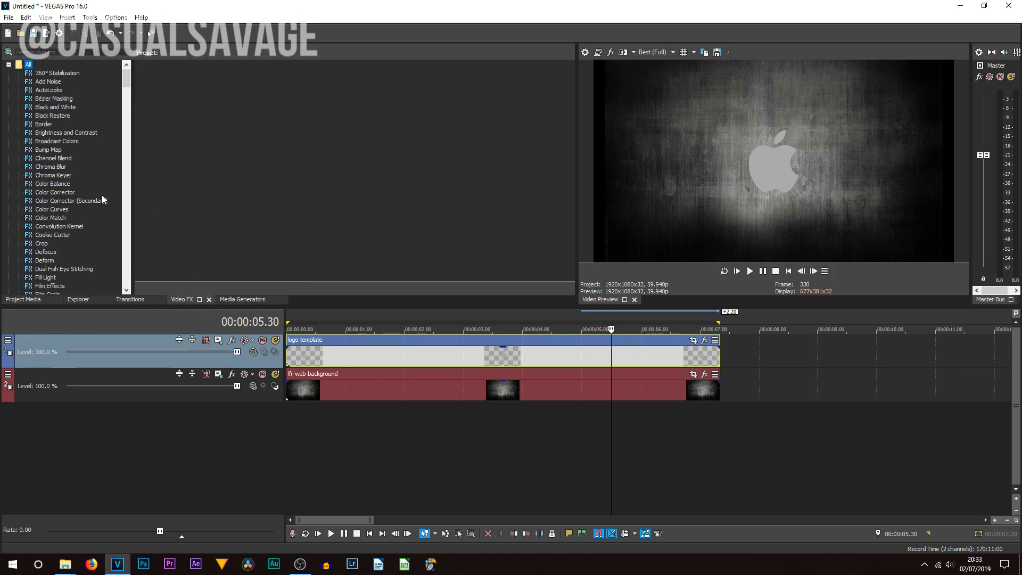
click(51, 209)
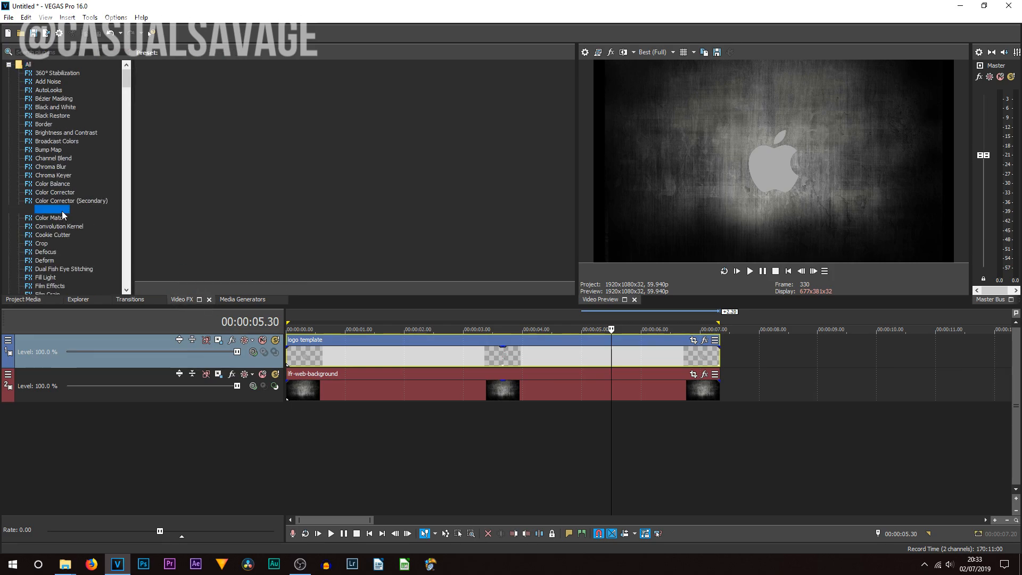
click(71, 201)
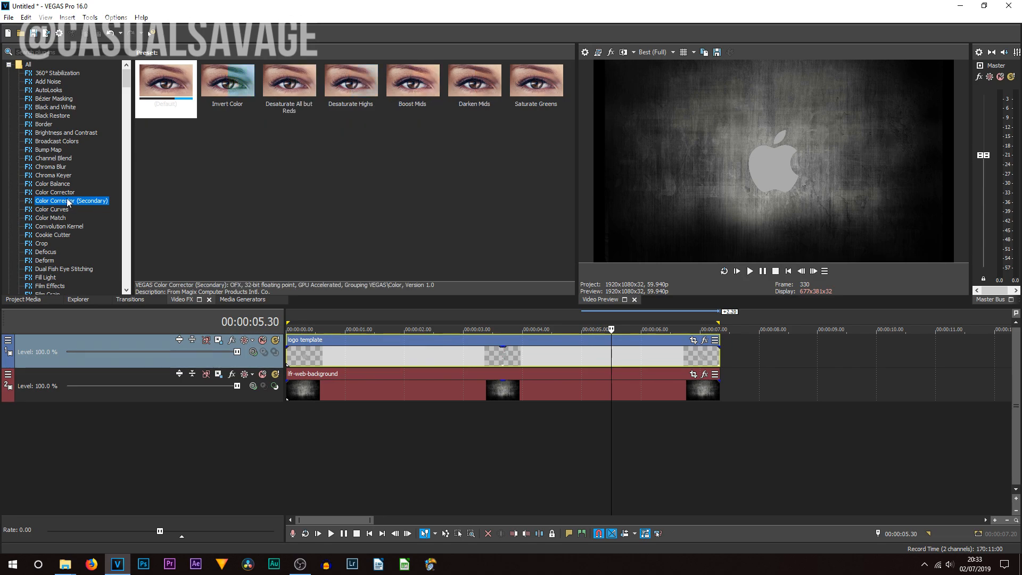
click(55, 191)
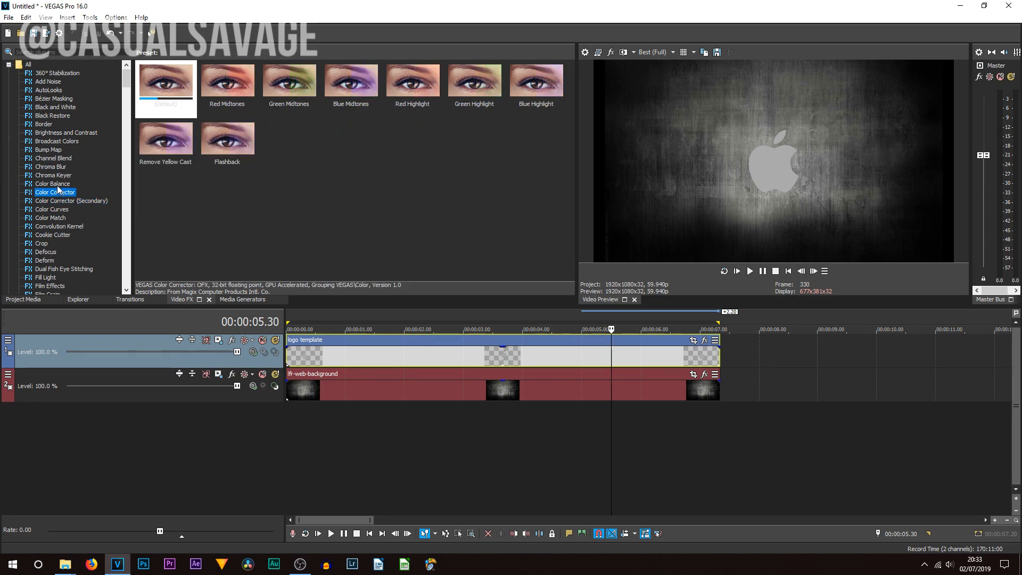
click(52, 184)
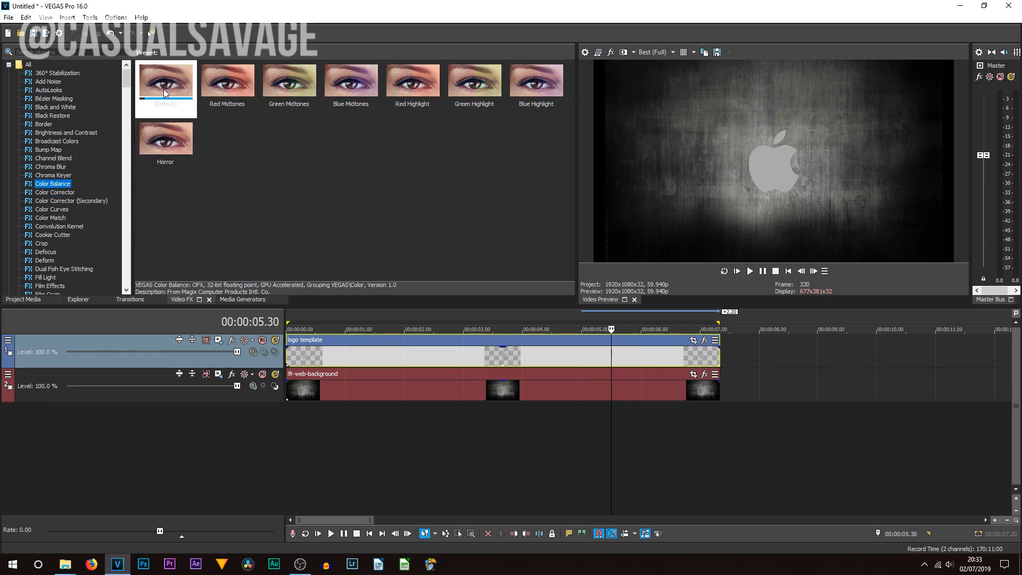
click(55, 193)
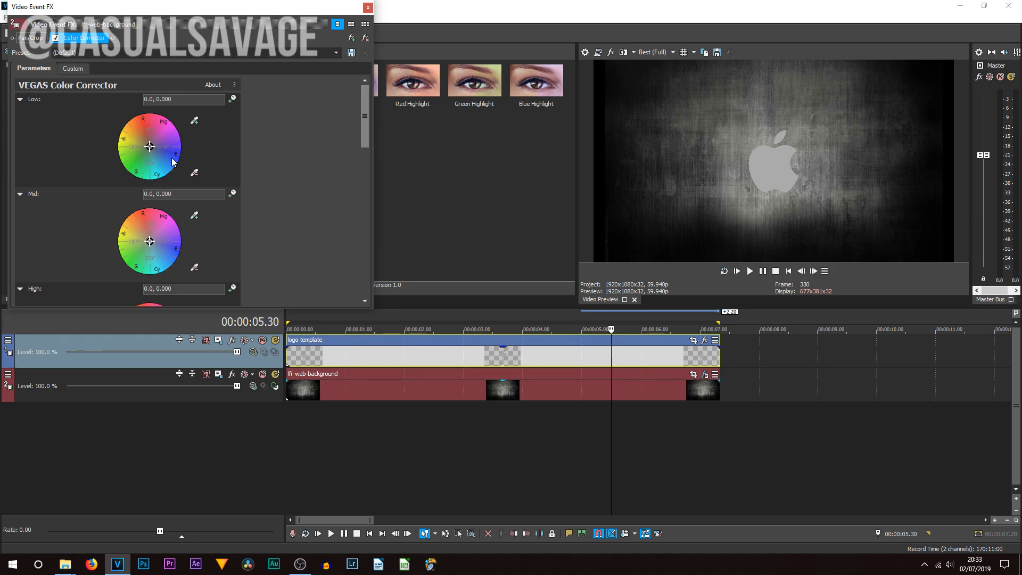
Step: Drag the Low and Mid colour wheels to tint the grunge background blue-teal
drag(149, 146, 163, 154)
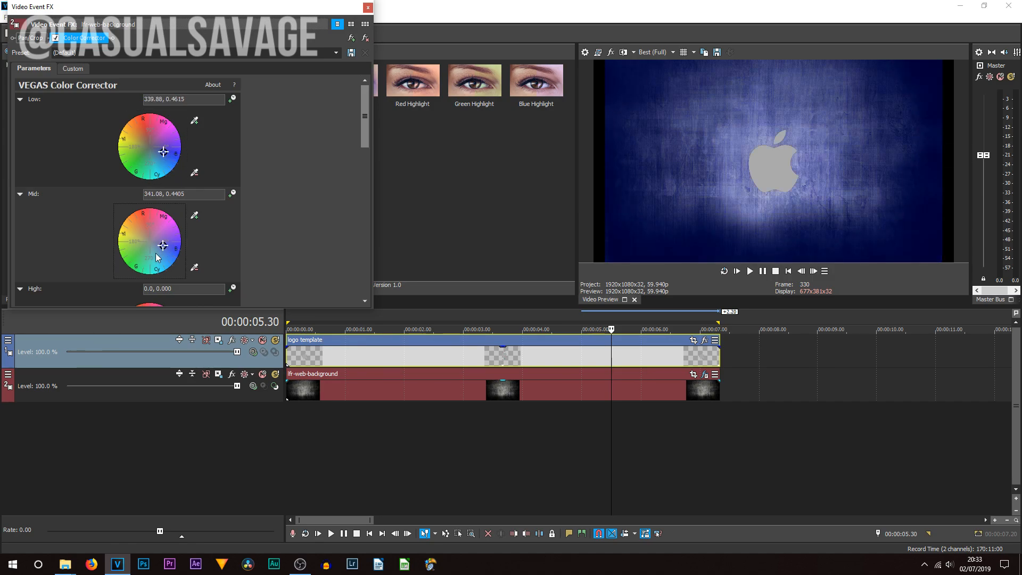
drag(163, 152, 154, 149)
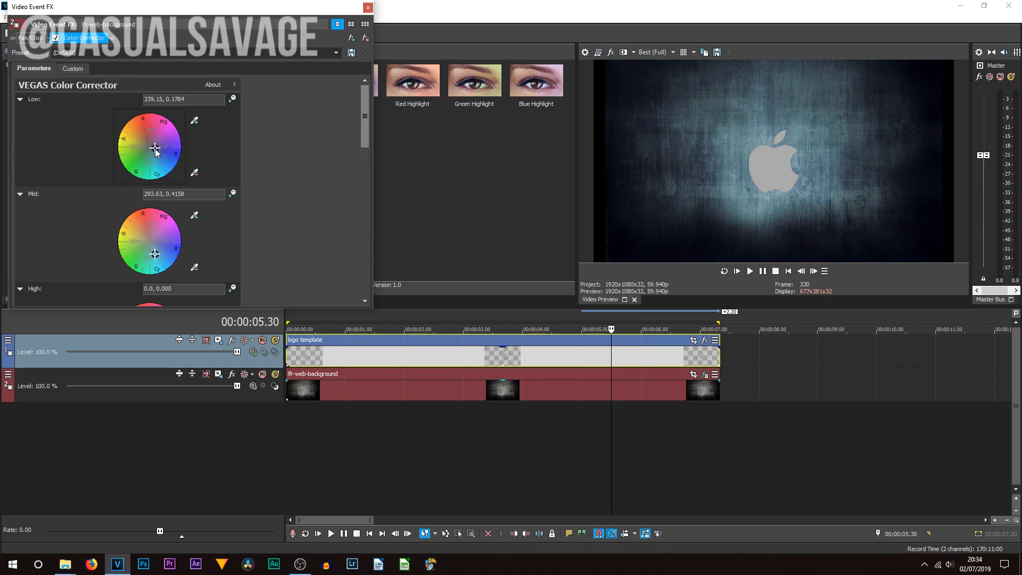
click(368, 8)
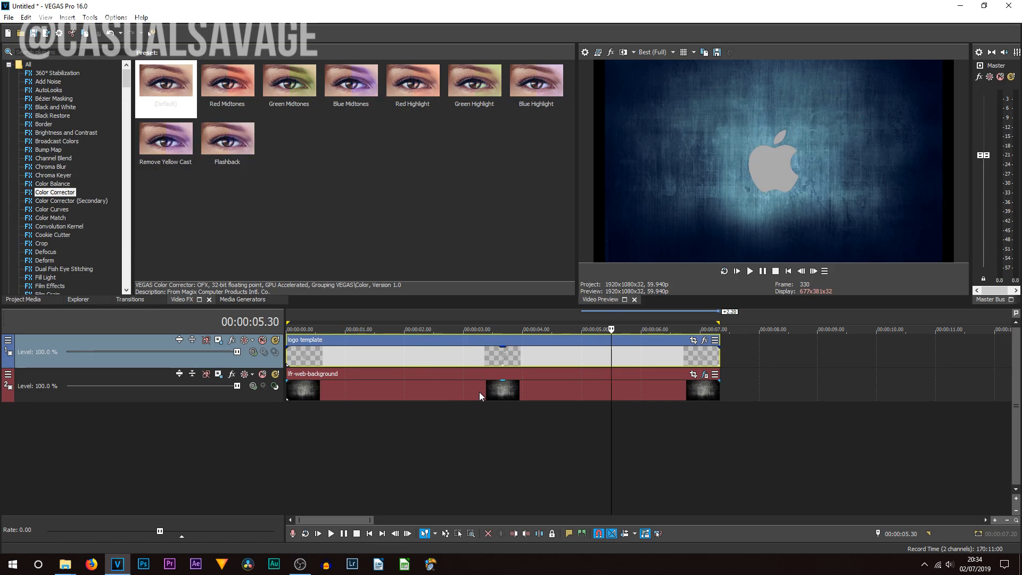
Step: Check the background clip's properties, then set preview quality to Preview (Auto)
click(480, 329)
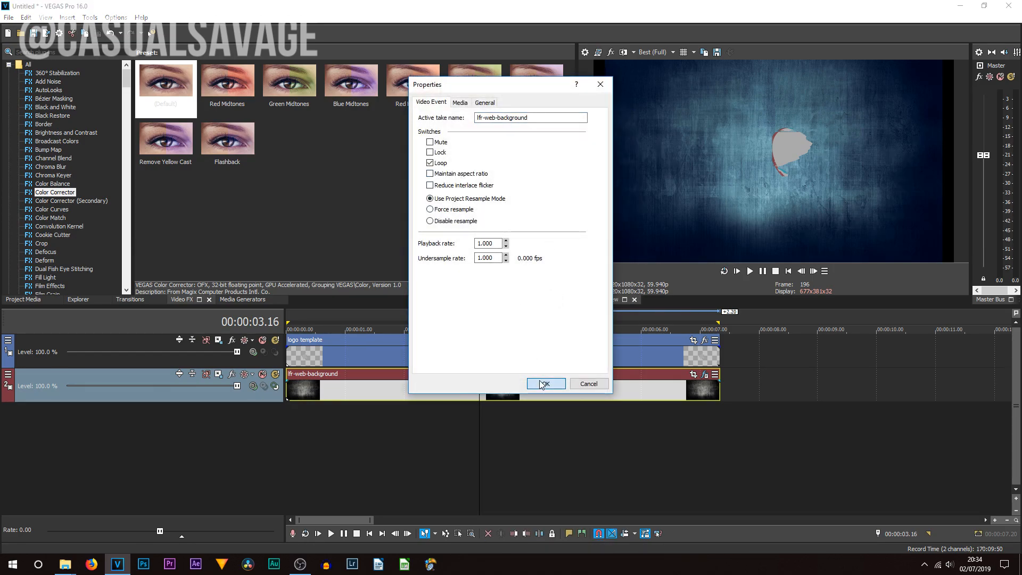
click(545, 383)
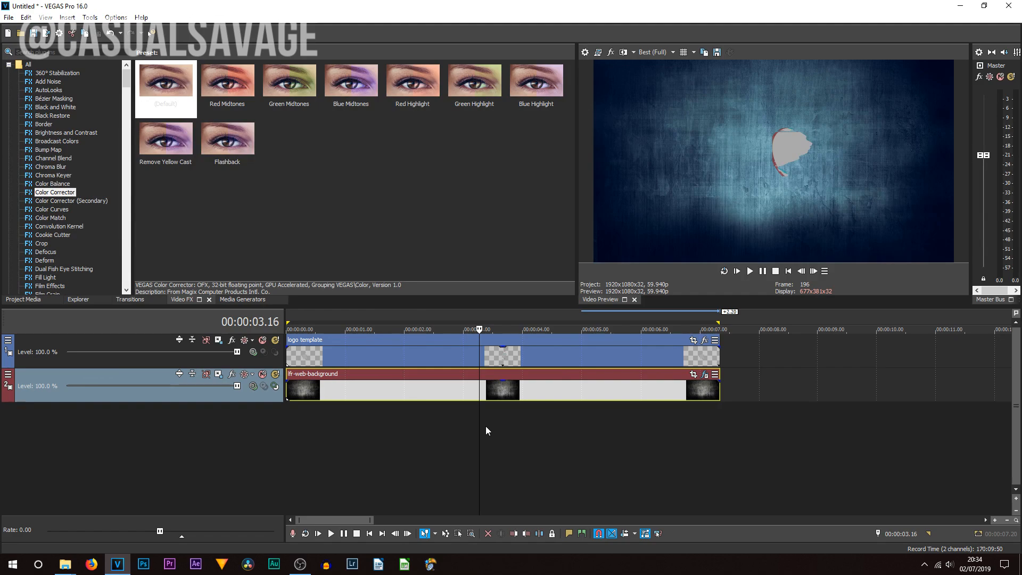
click(656, 51)
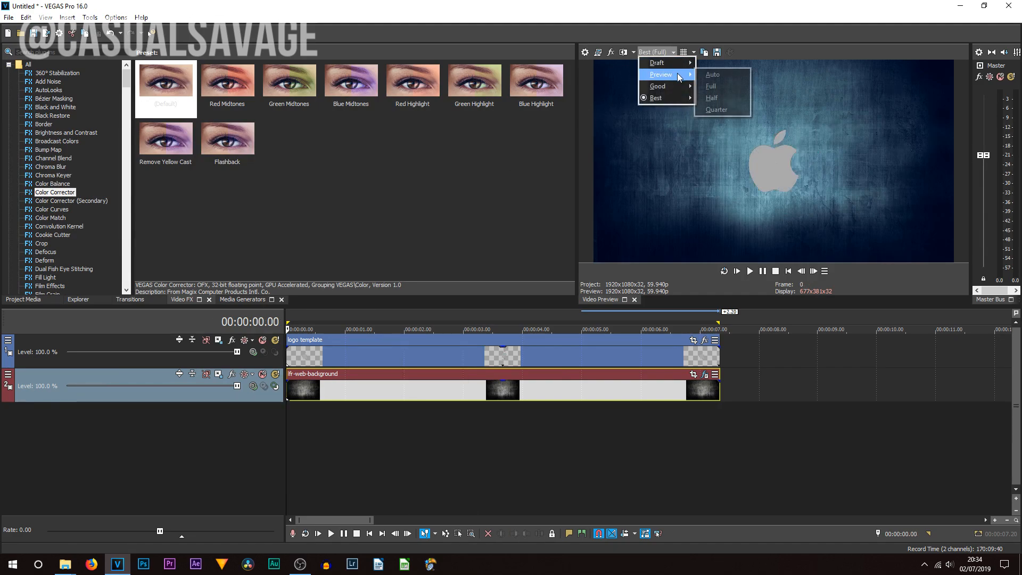
click(714, 74)
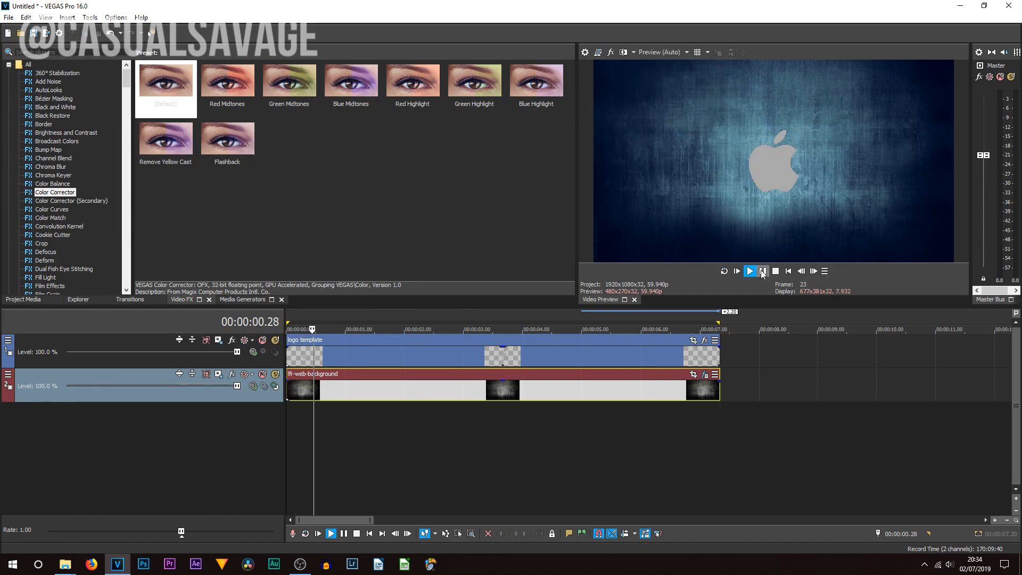